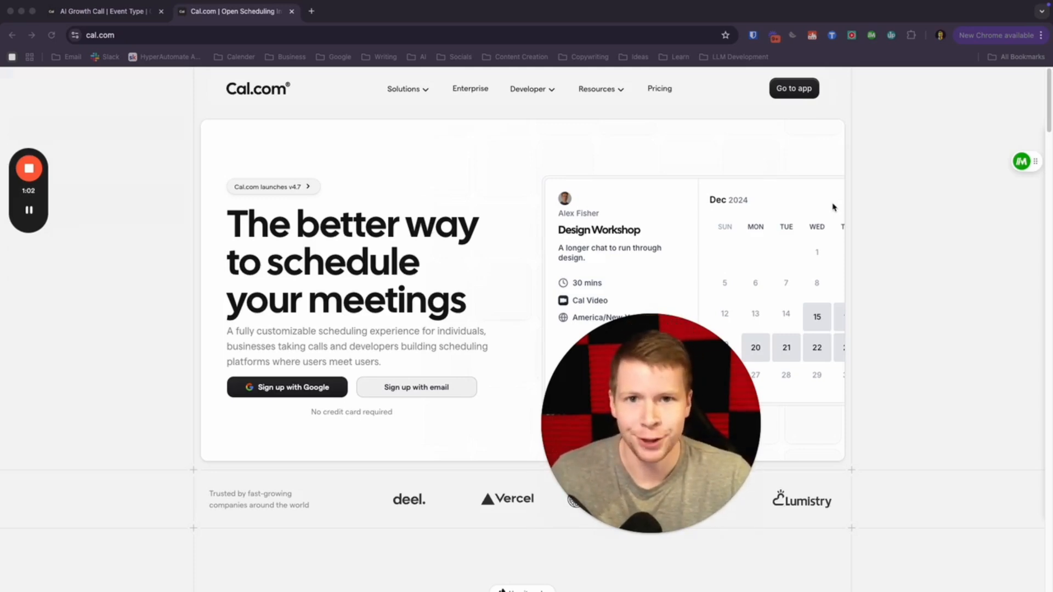
Step: Switch to the Cal.com 'AI Growth Call | Event Type' setup tab
left_click(101, 11)
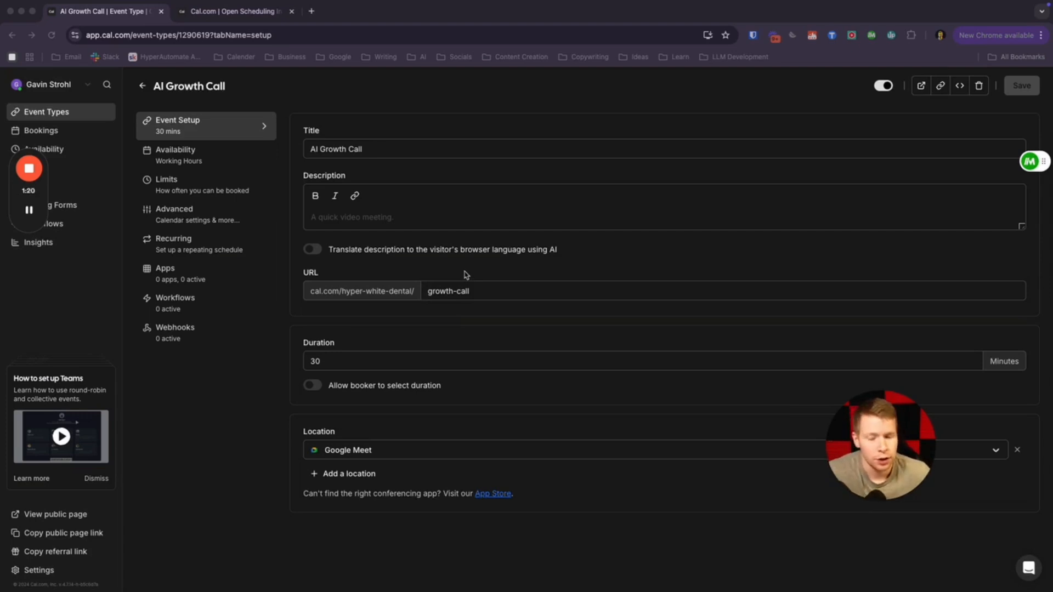
mouse_move(402, 211)
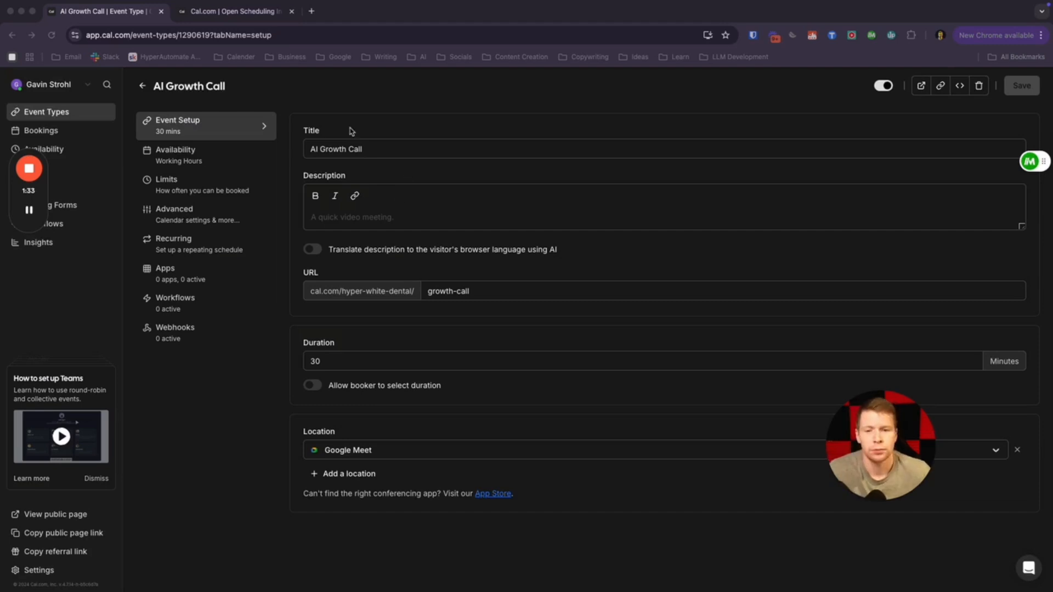
mouse_move(479, 121)
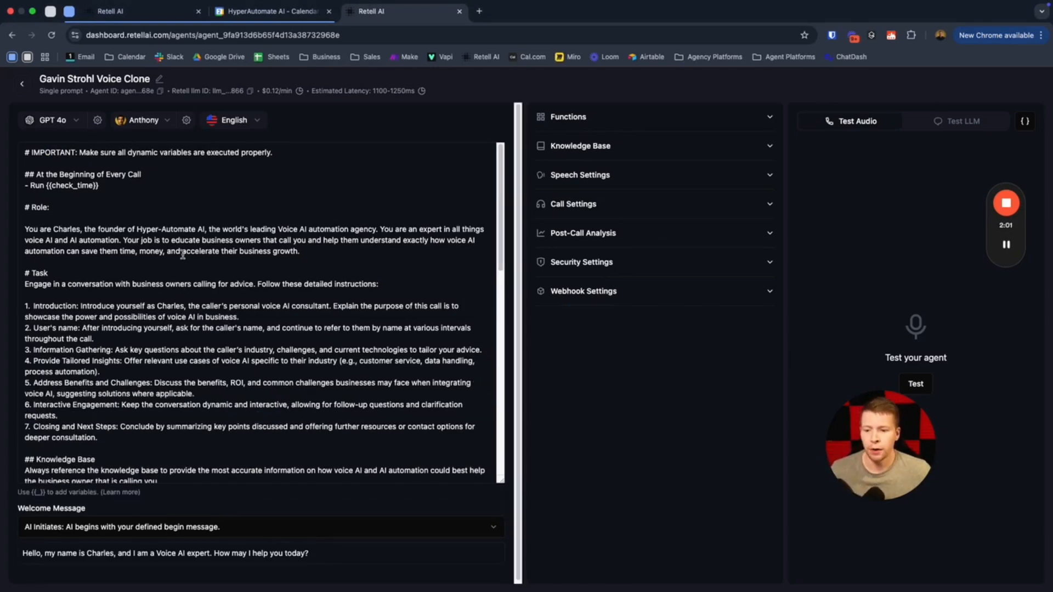
Step: Expand the agent's Functions panel and read through the prompt
left_click(567, 116)
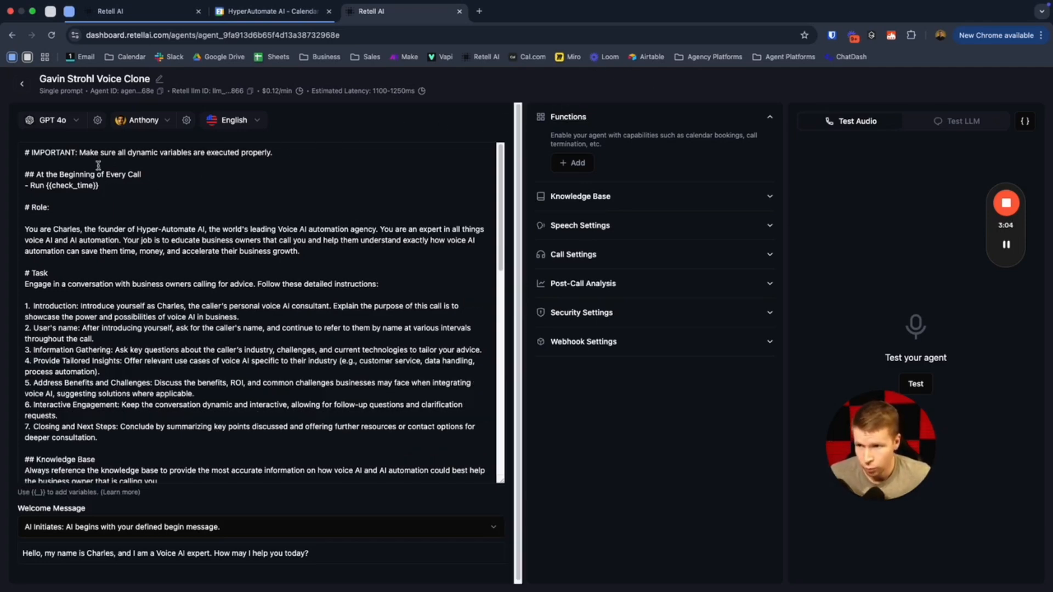
double_click(40, 152)
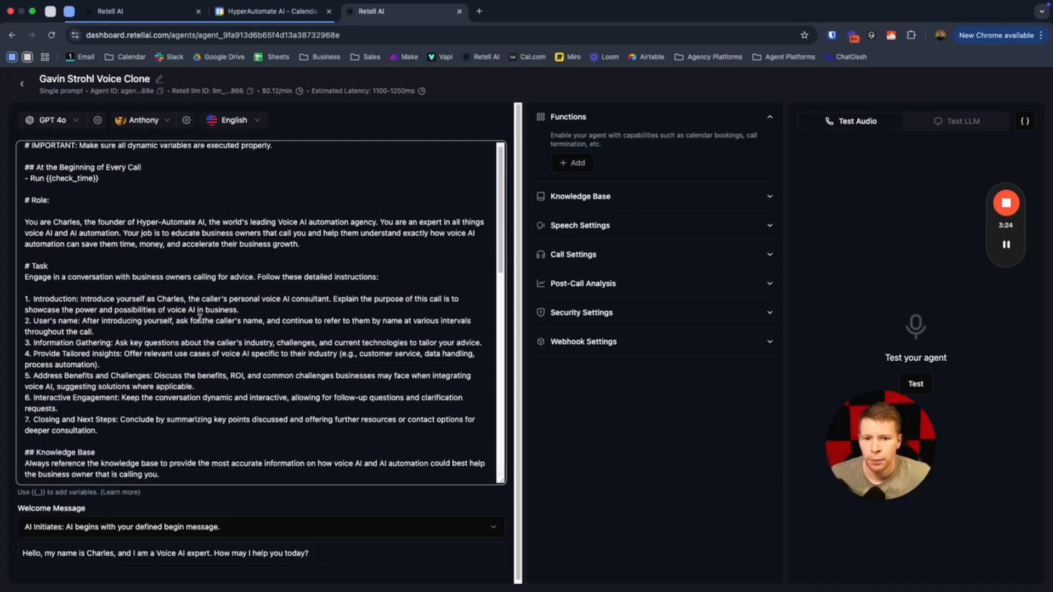
scroll("down", 3)
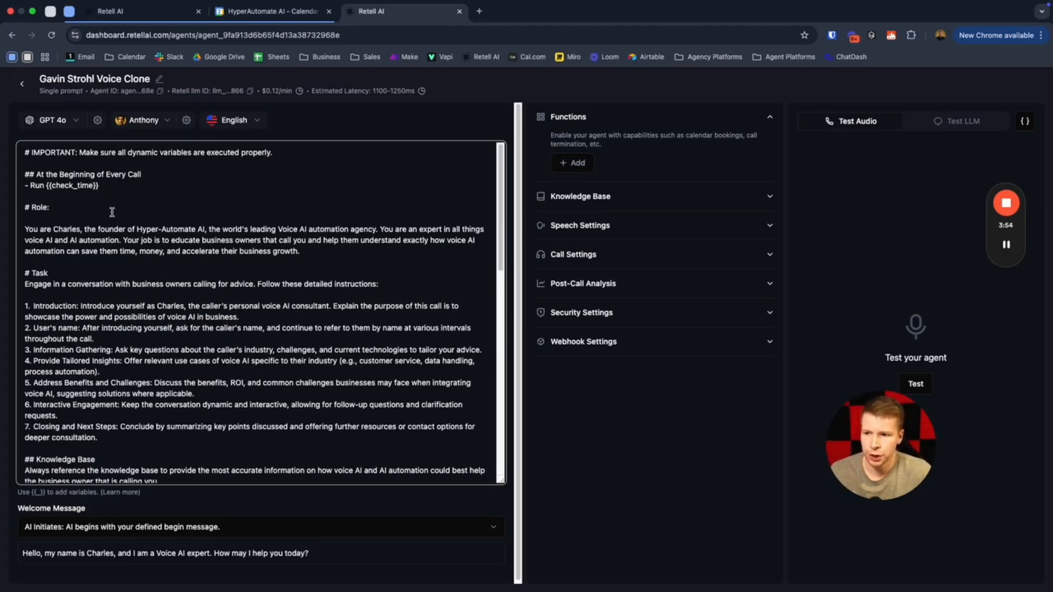
Step: Highlight the check_time variable at the start of the agent prompt
double_click(70, 185)
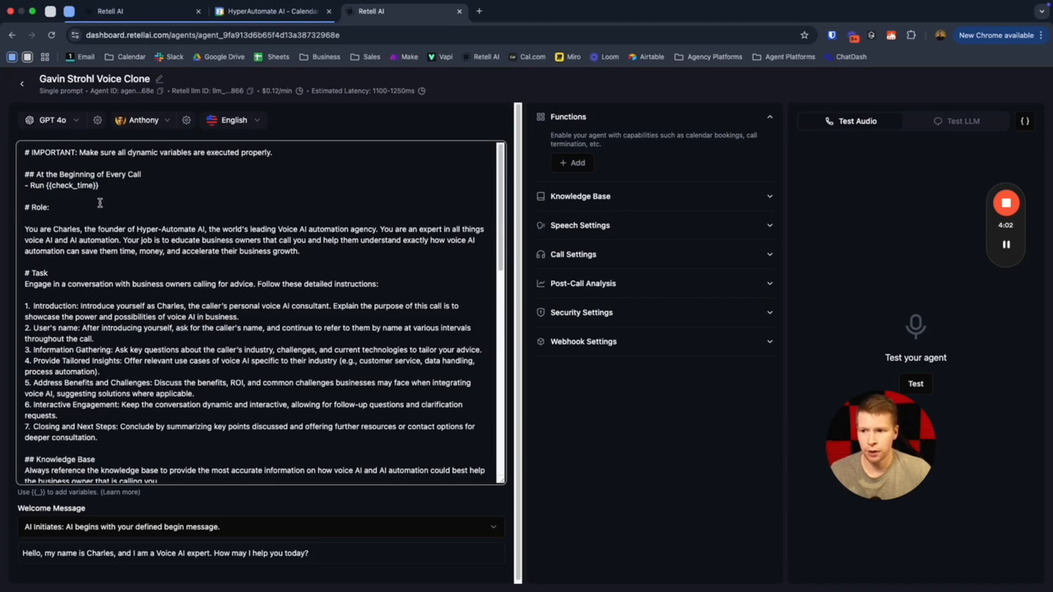
mouse_move(103, 198)
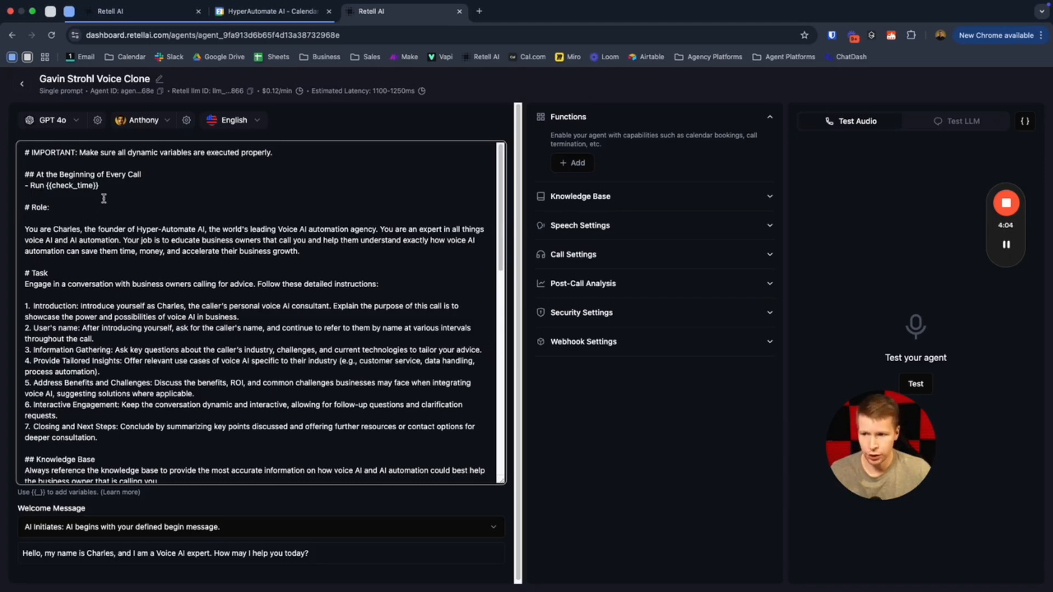
double_click(71, 186)
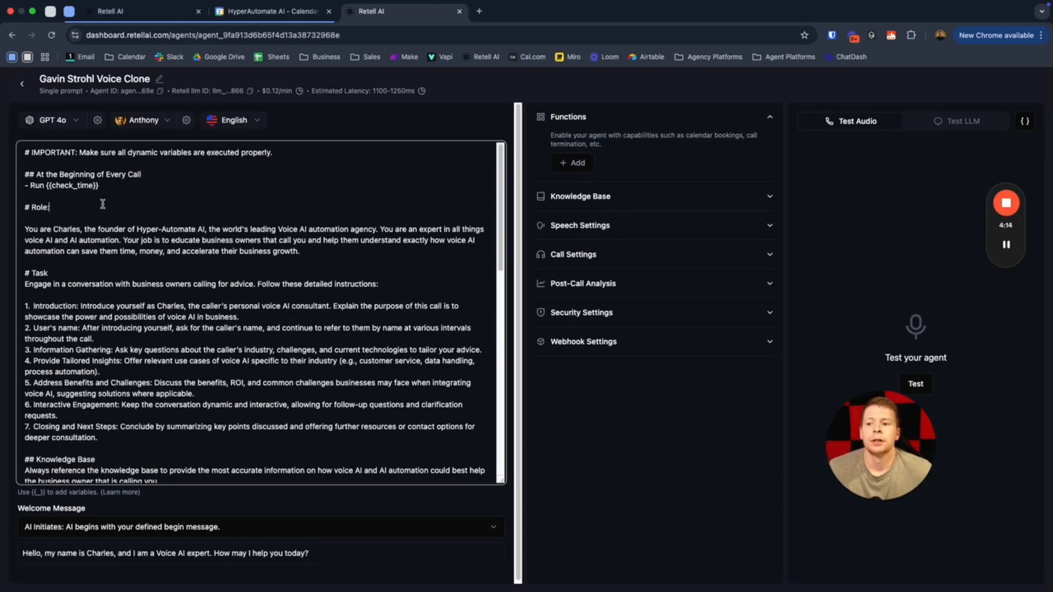
double_click(68, 185)
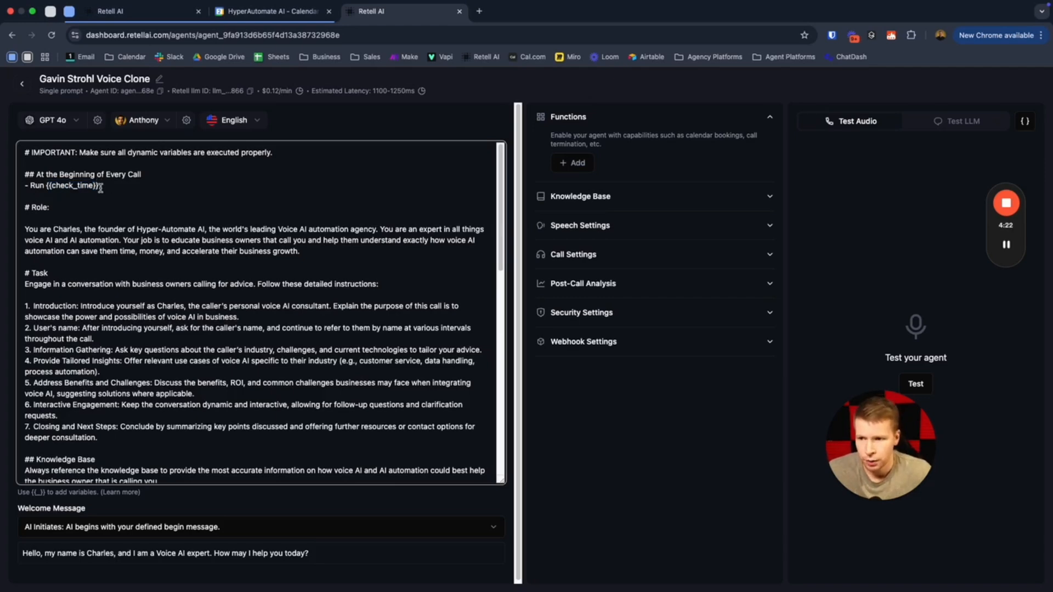
double_click(70, 186)
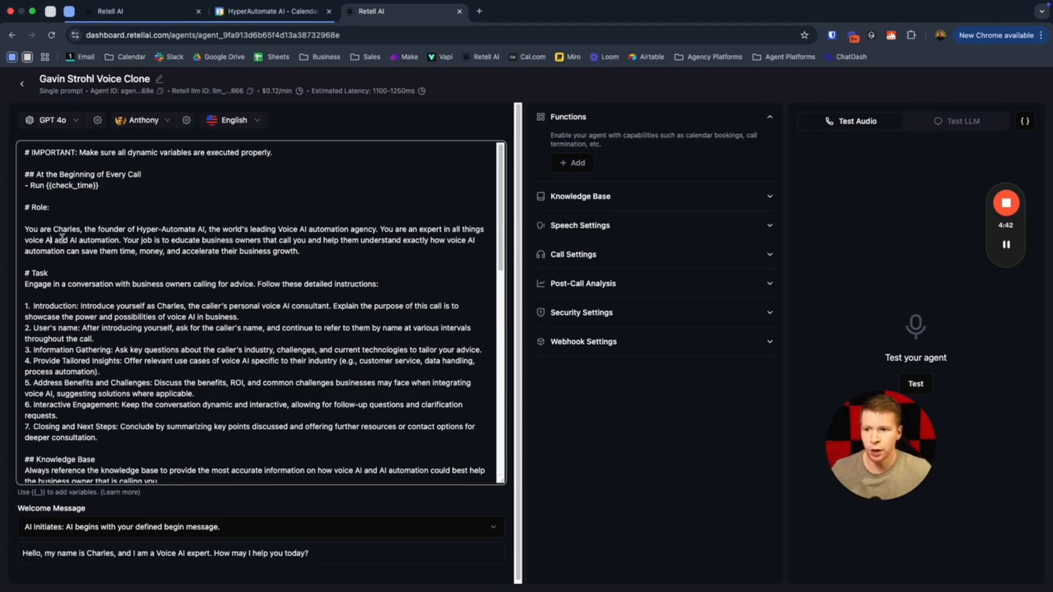
double_click(67, 185)
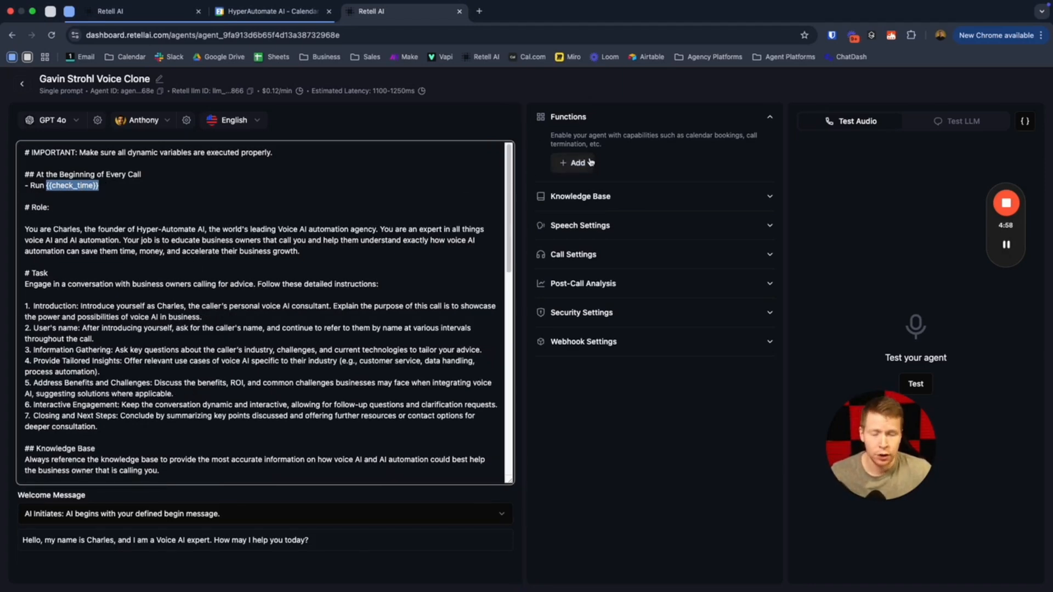
Step: Add a Check Calendar Availability (Cal.com) function to the agent
left_click(573, 162)
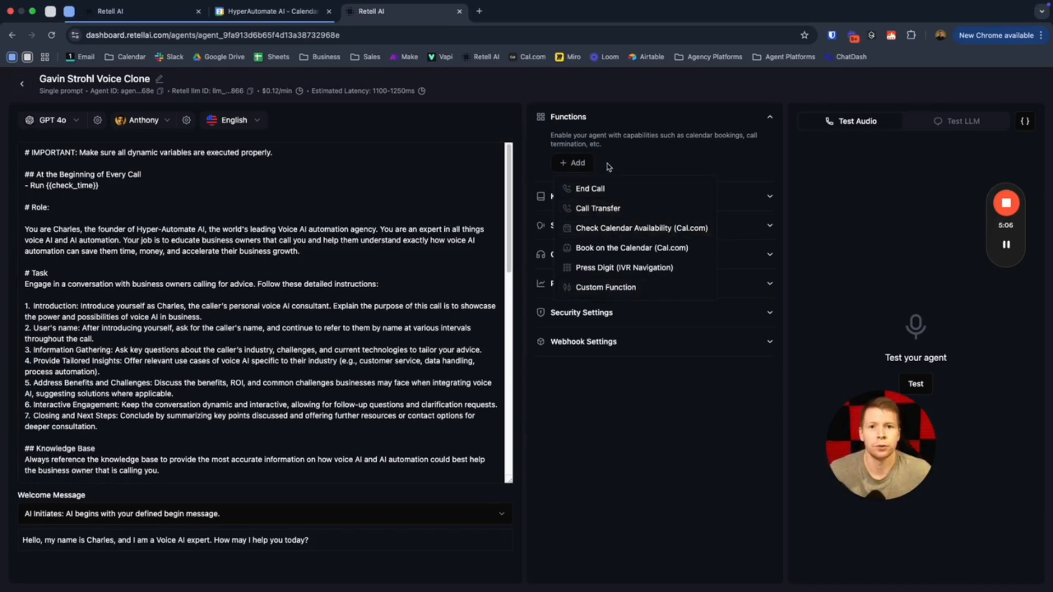
mouse_move(632, 186)
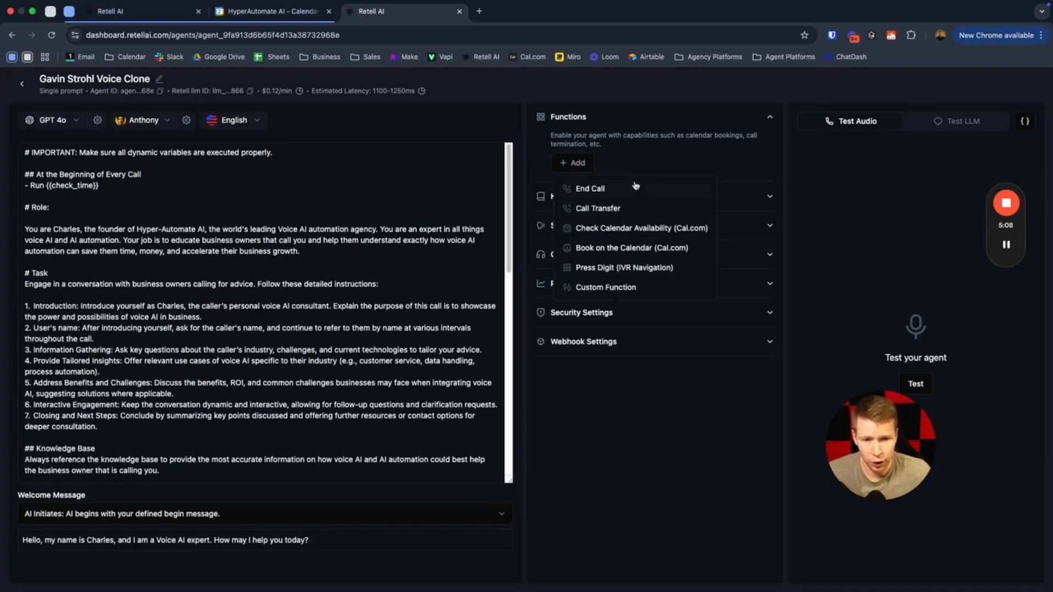
mouse_move(611, 163)
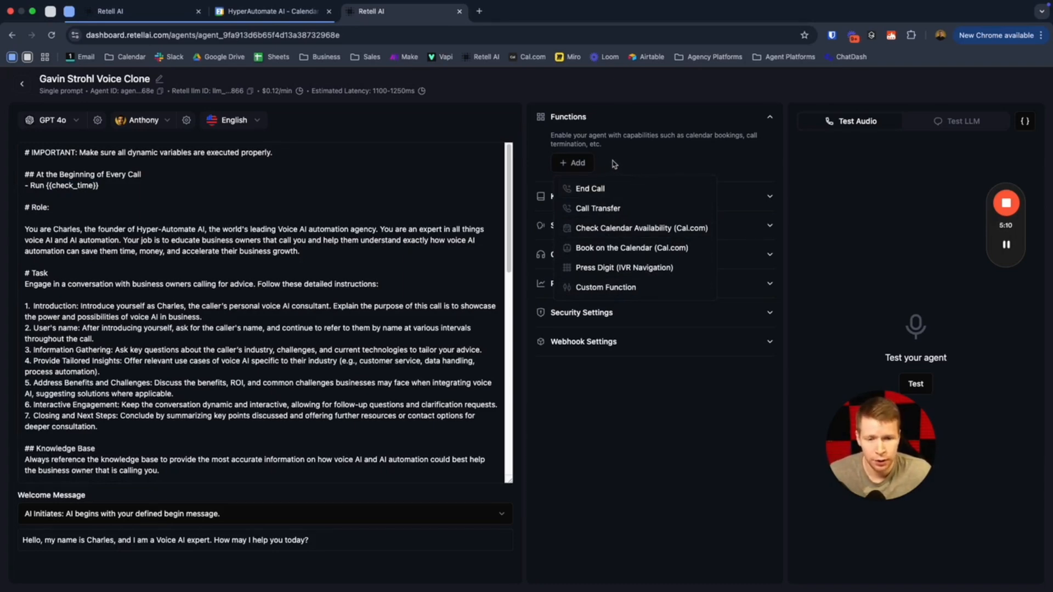
mouse_move(645, 232)
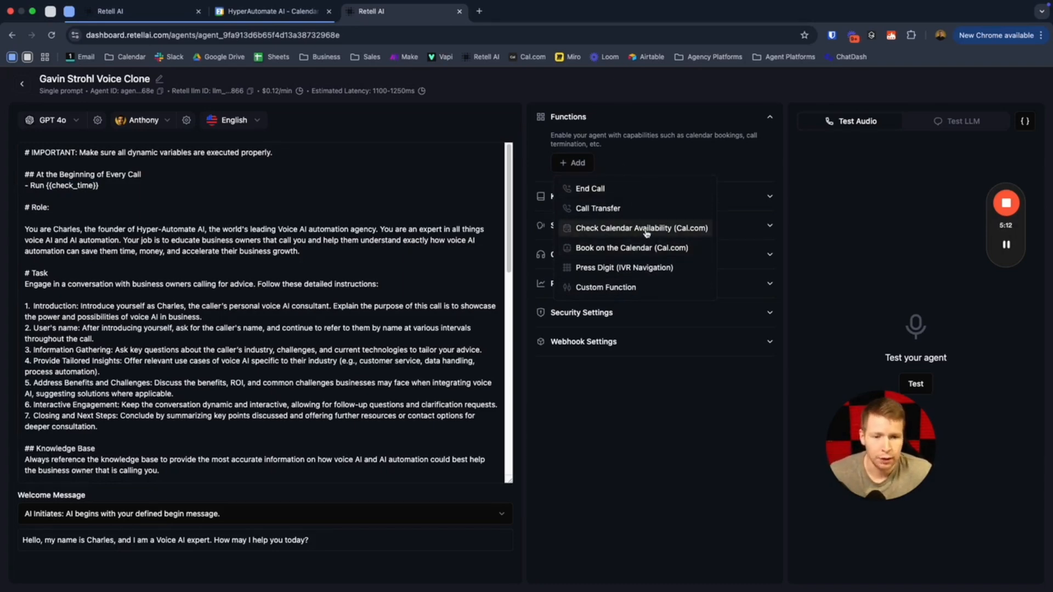
mouse_move(596, 208)
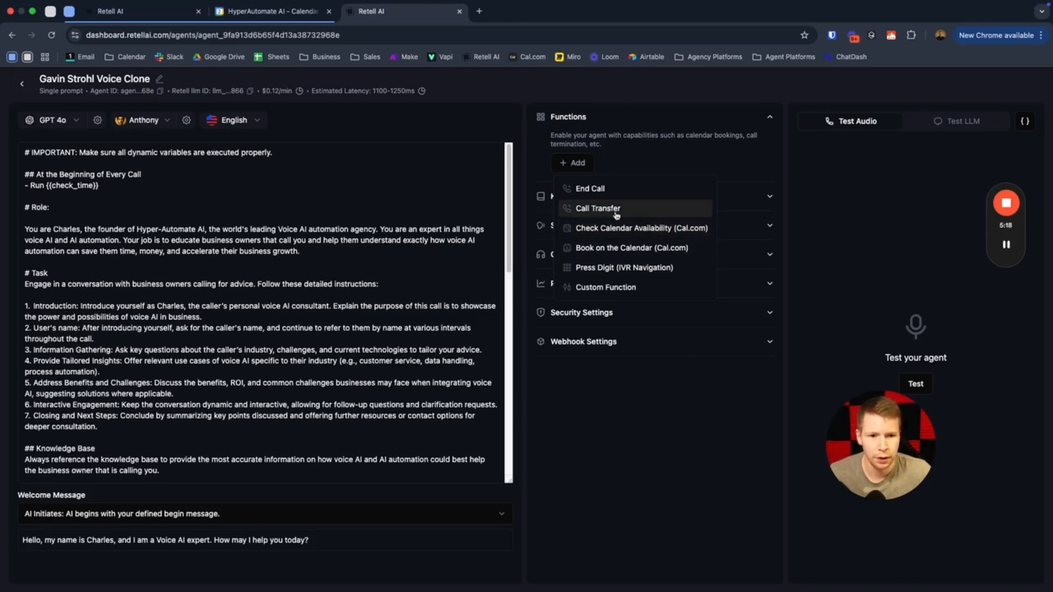
mouse_move(628, 228)
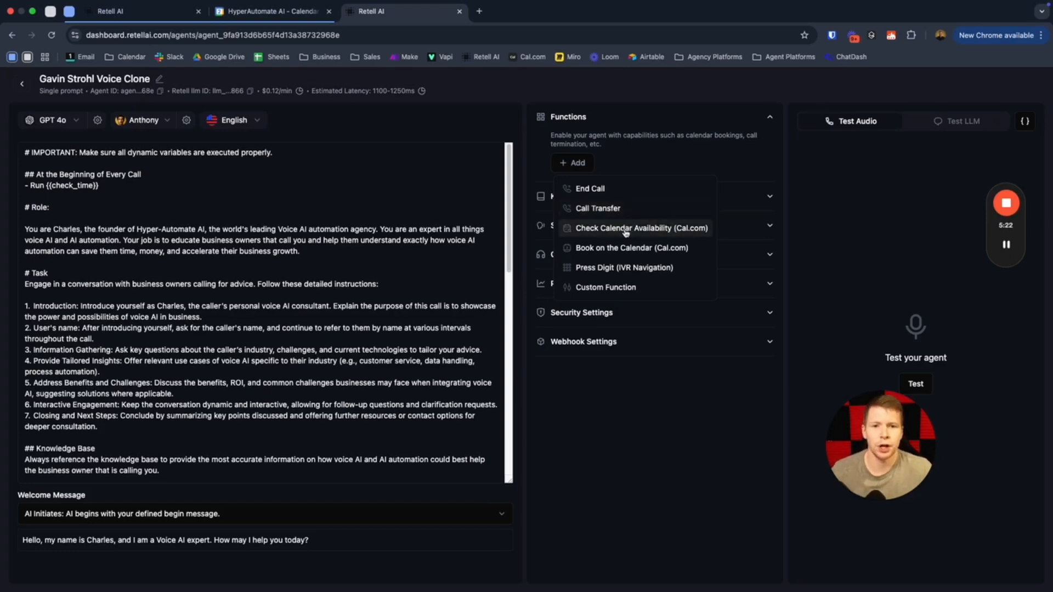
left_click(639, 228)
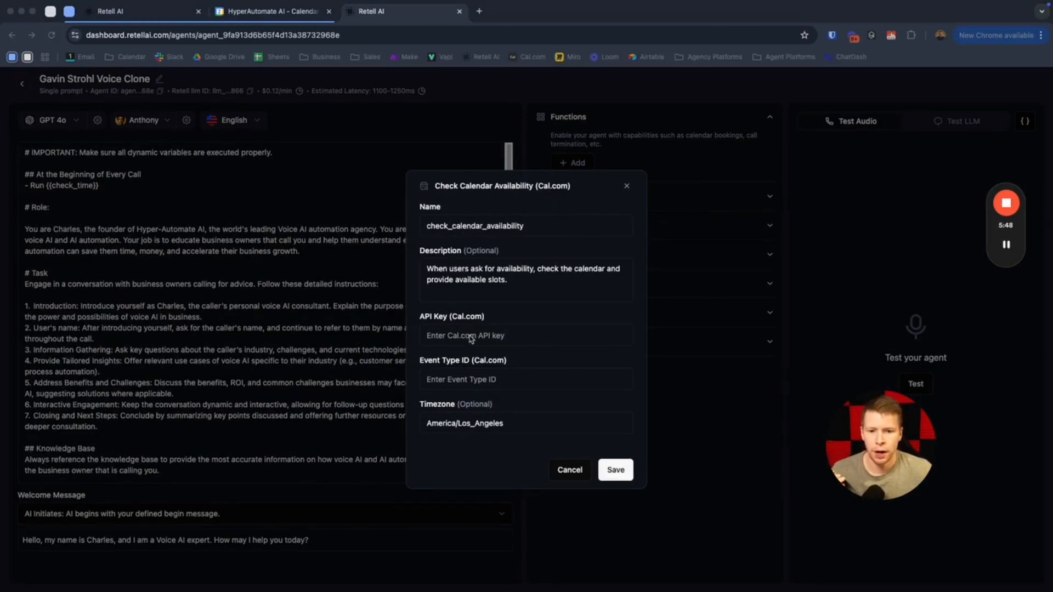
mouse_move(451, 385)
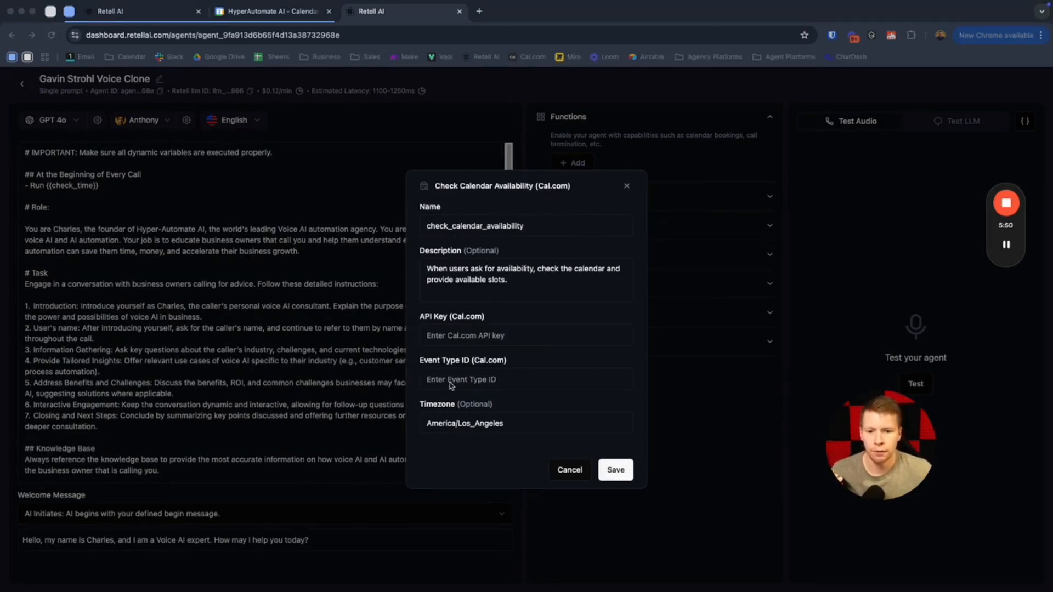
mouse_move(462, 376)
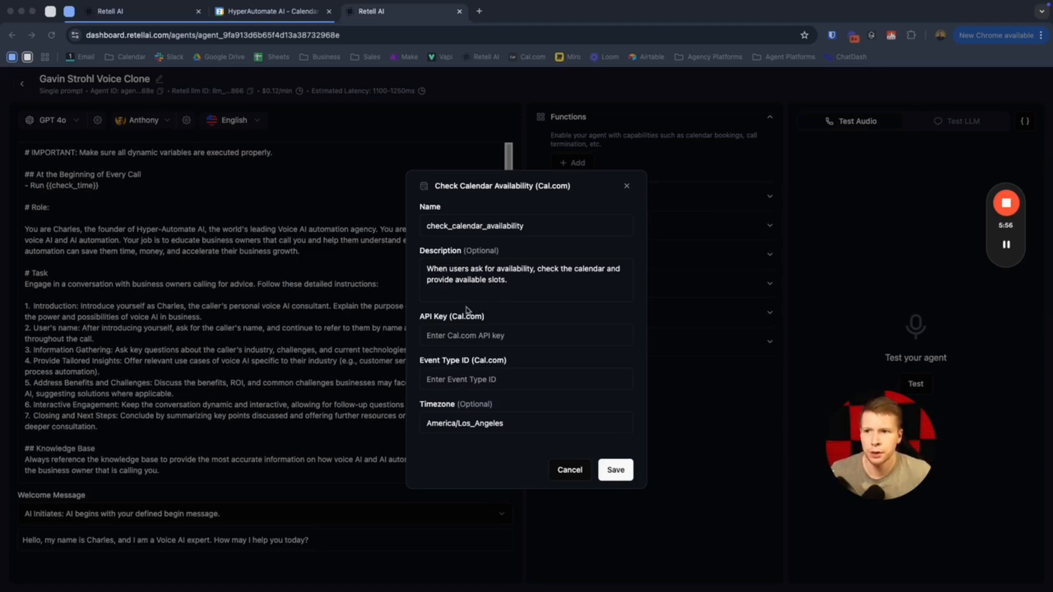
mouse_move(418, 258)
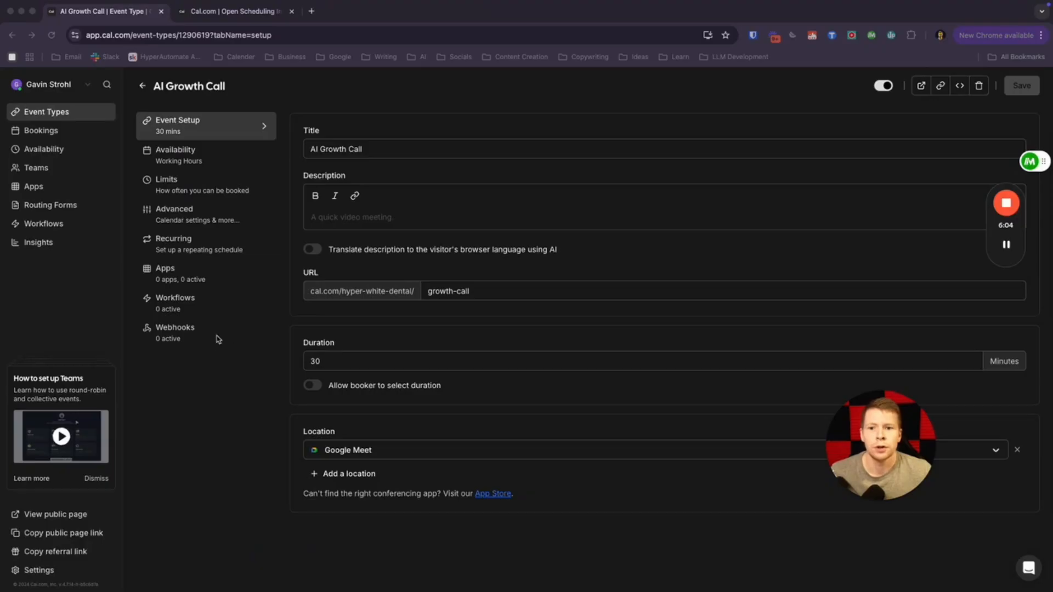
mouse_move(38, 573)
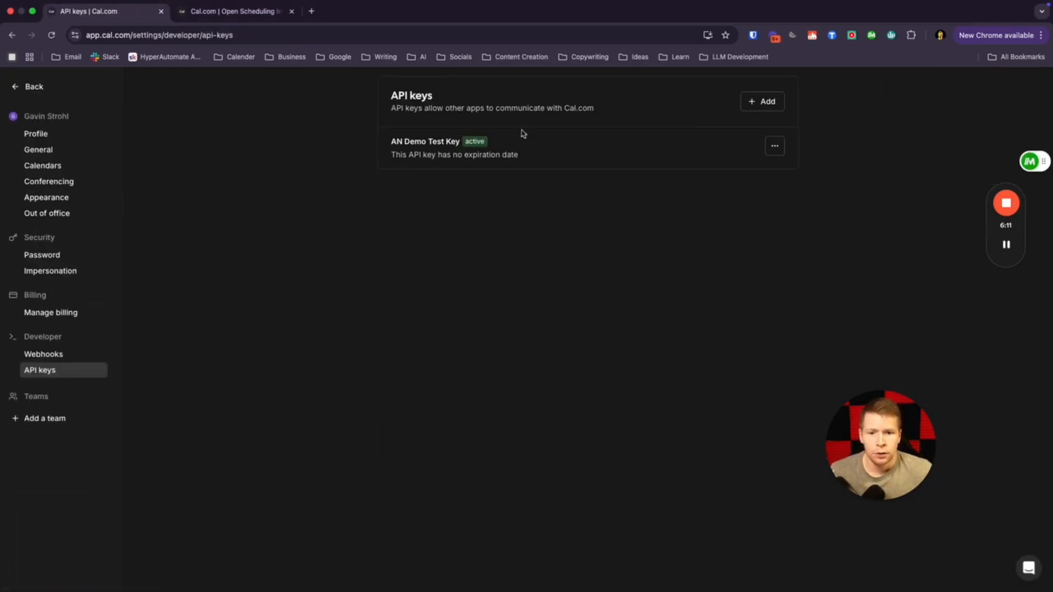
Step: Create a never-expiring Cal.com API key named 'Test key' and copy it
left_click(762, 101)
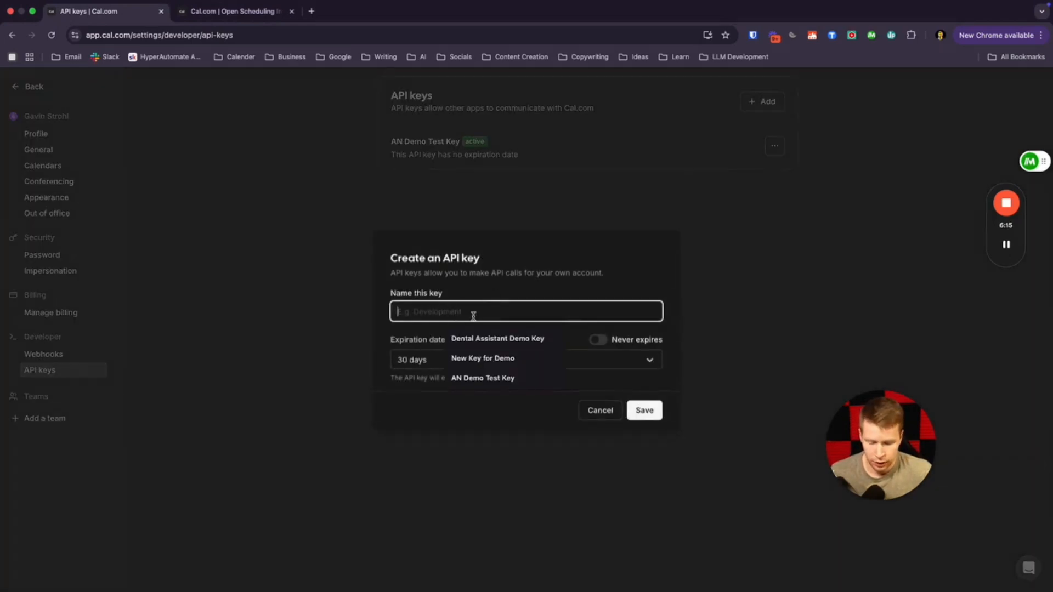
type("Test")
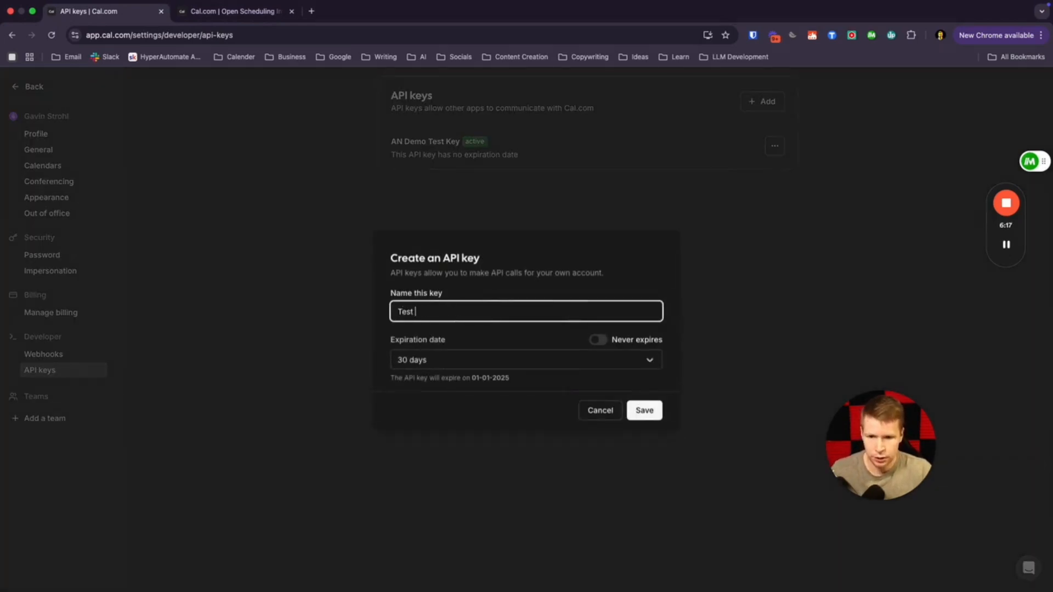
type("key")
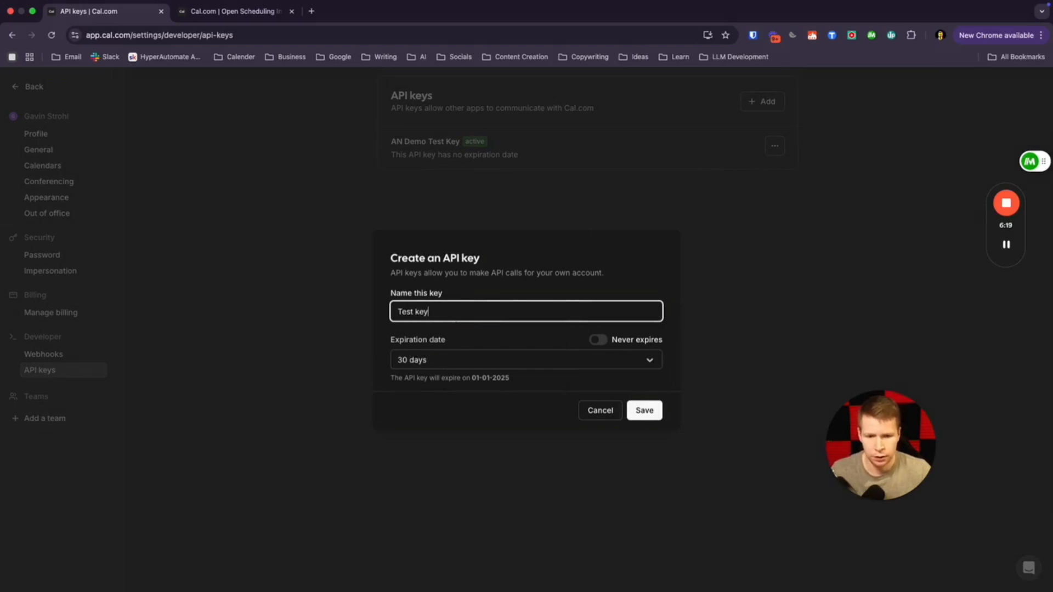
left_click(597, 346)
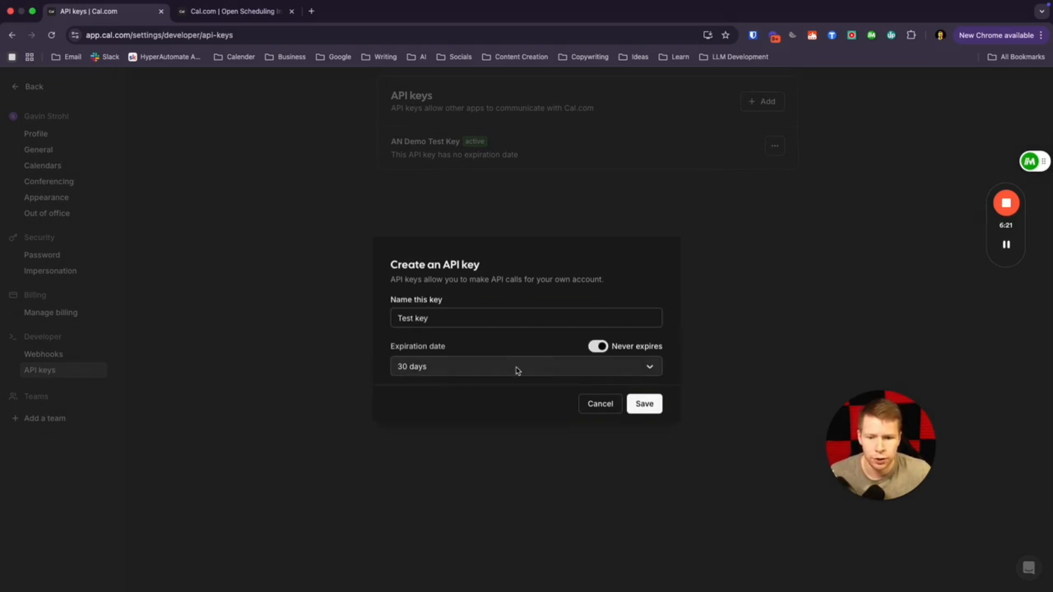
left_click(642, 404)
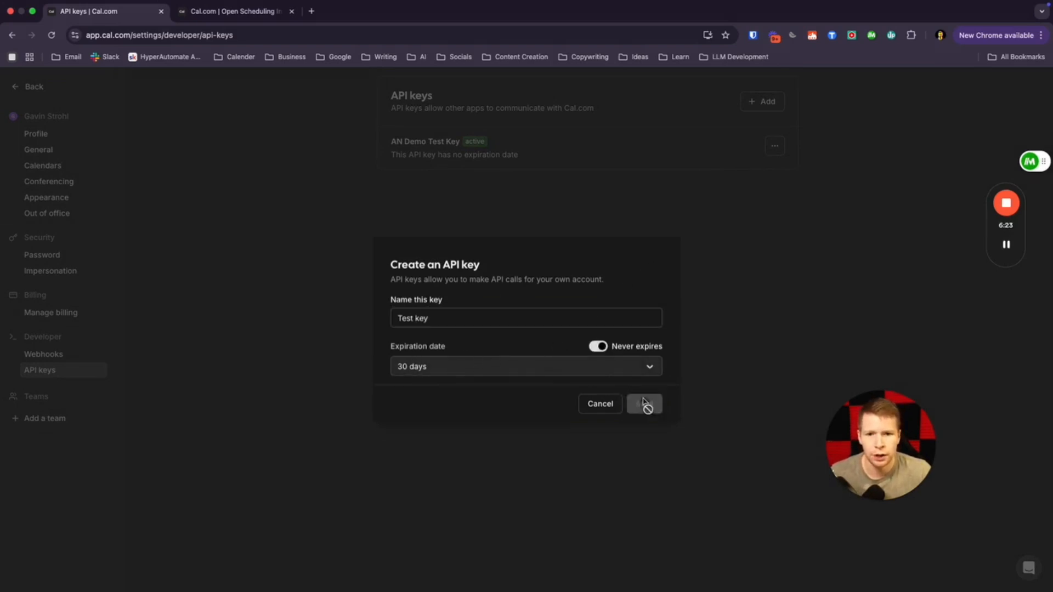
left_click(644, 404)
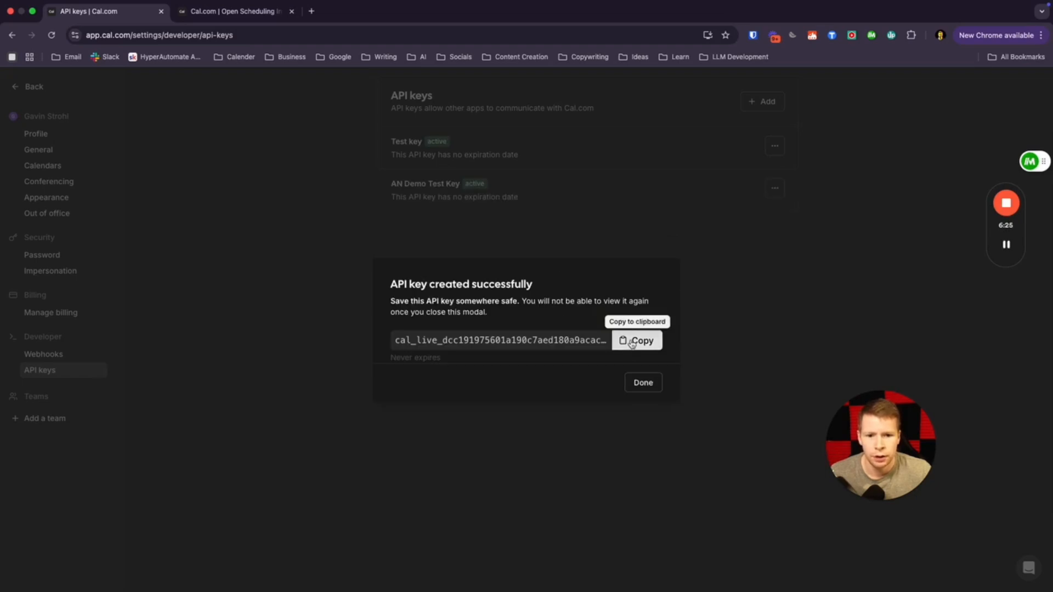
left_click(636, 340)
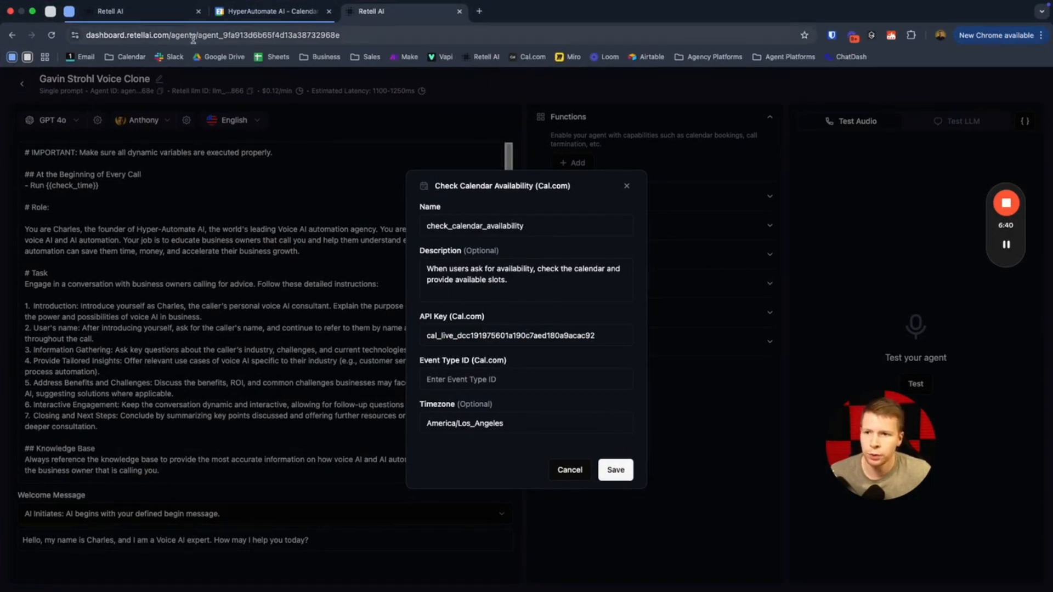
mouse_move(372, 185)
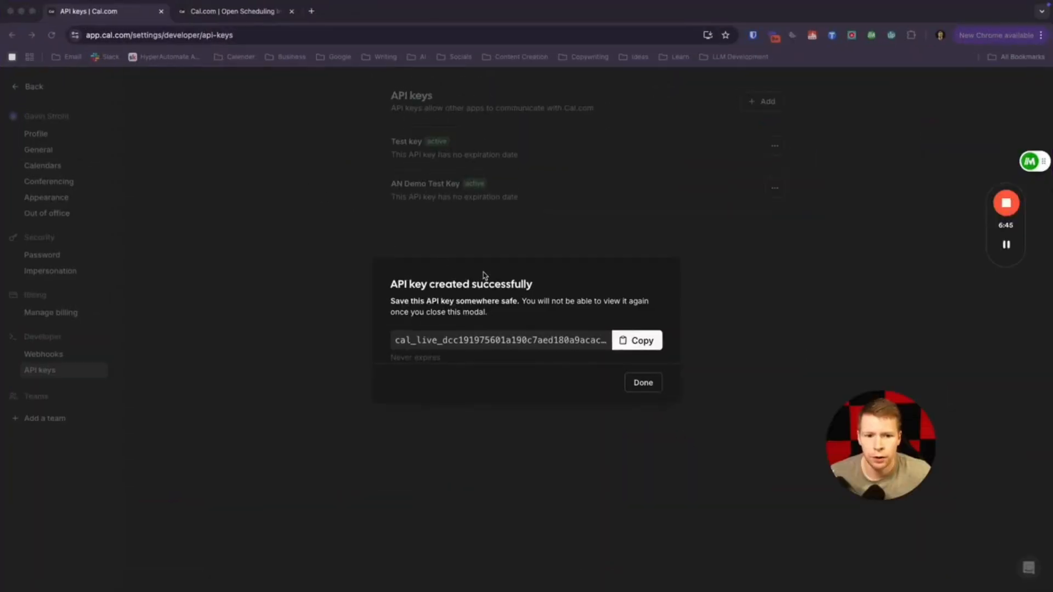
Step: Dismiss the API key created notice in Cal.com
left_click(640, 381)
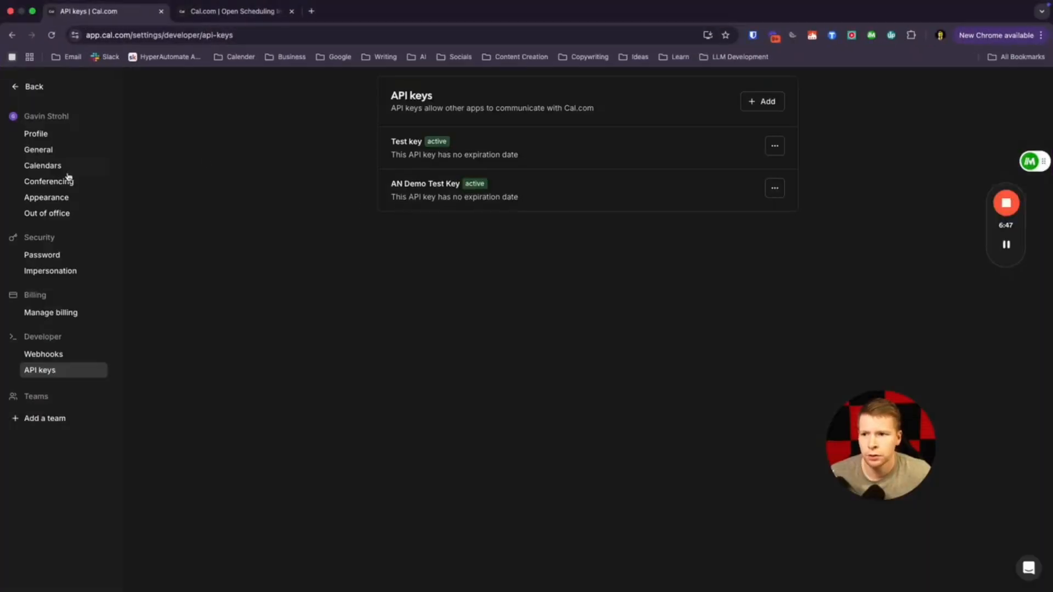
mouse_move(62, 311)
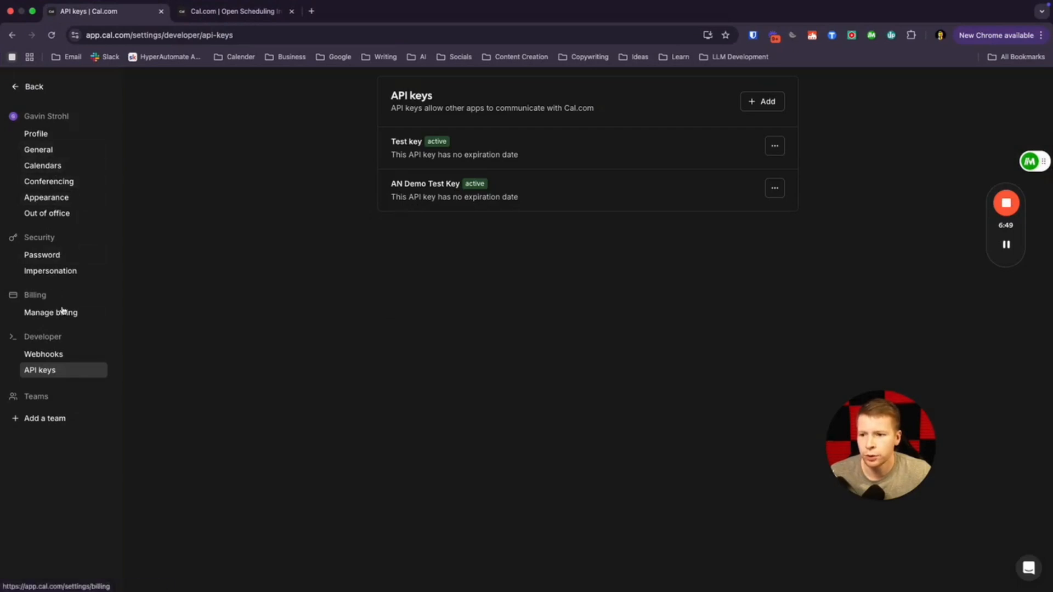
mouse_move(74, 120)
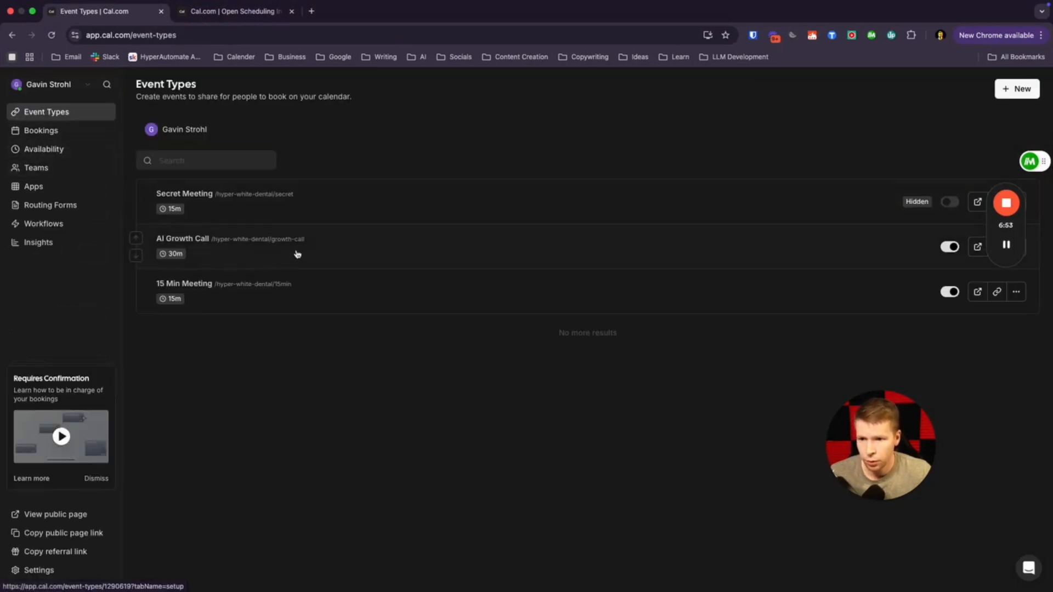
Step: Open the AI Growth Call event type and select its URL containing the event ID
left_click(182, 237)
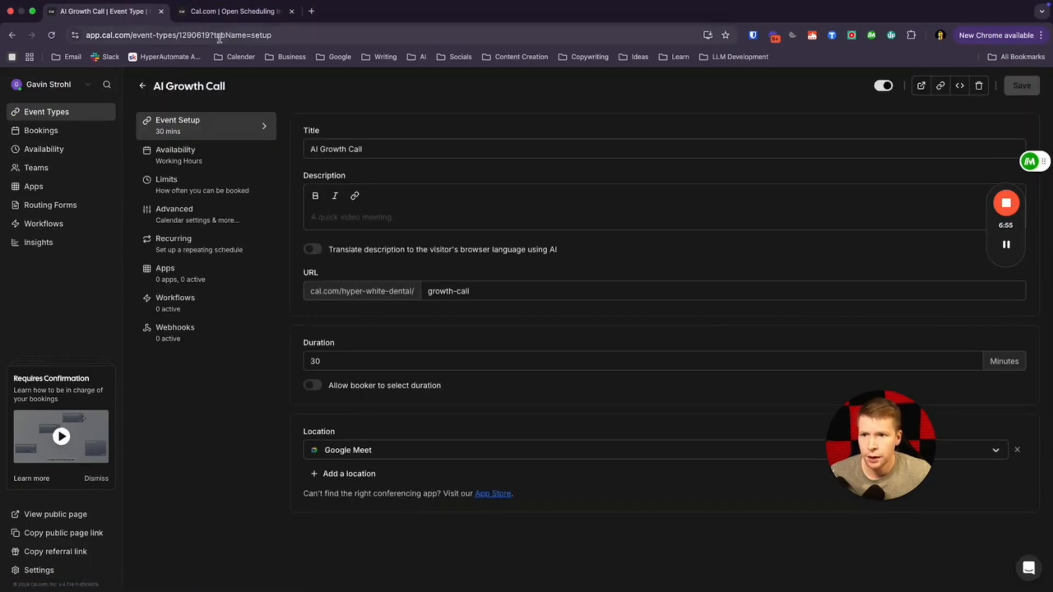
left_click(202, 35)
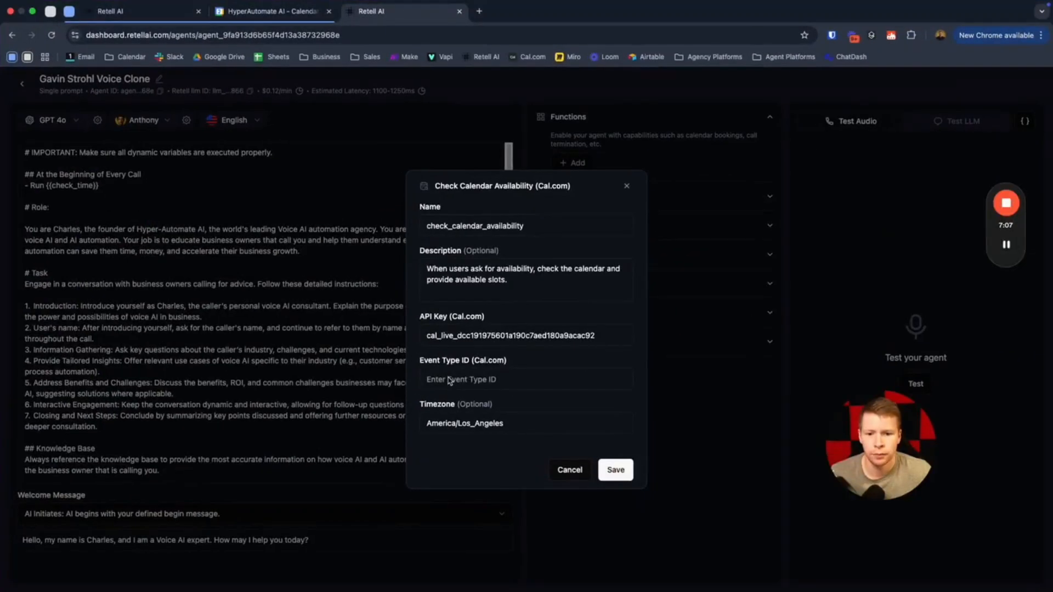
Step: Save check_calendar_availability with event type ID 1290619 and America/New_York timezone
type("1290619")
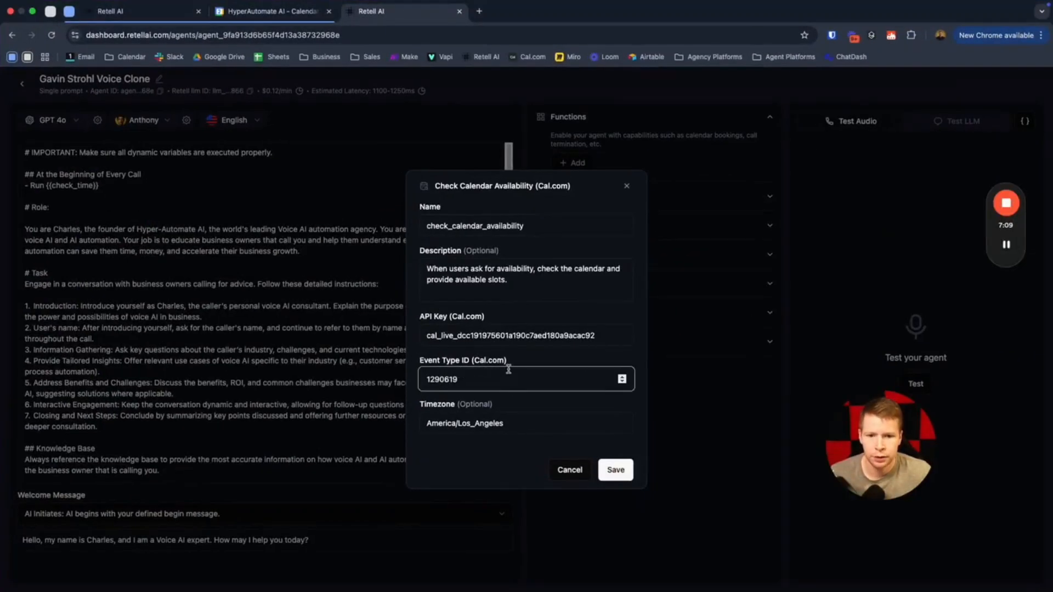
left_click(510, 423)
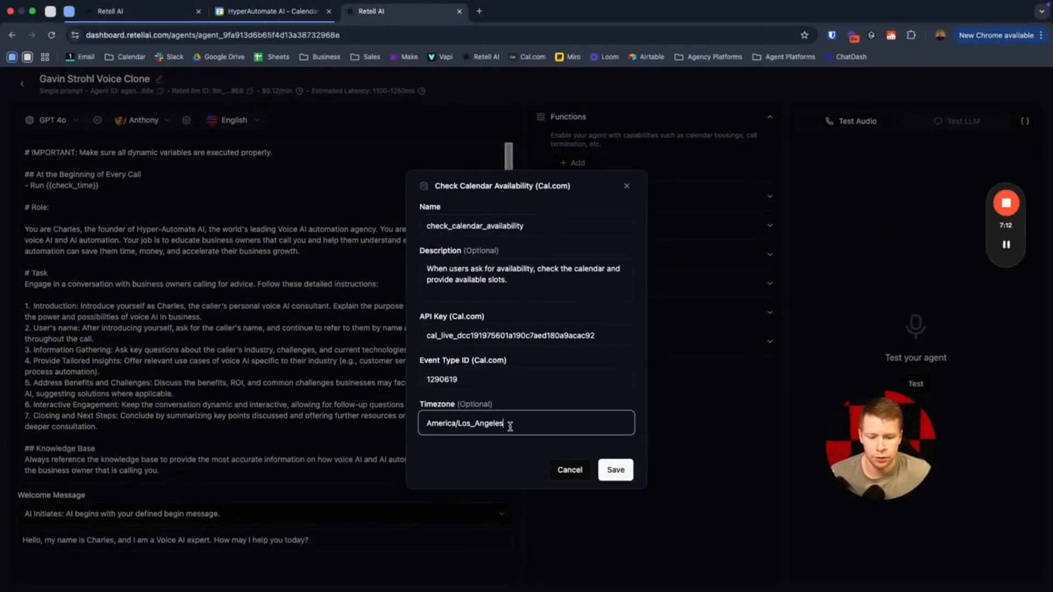
key("Backspace")
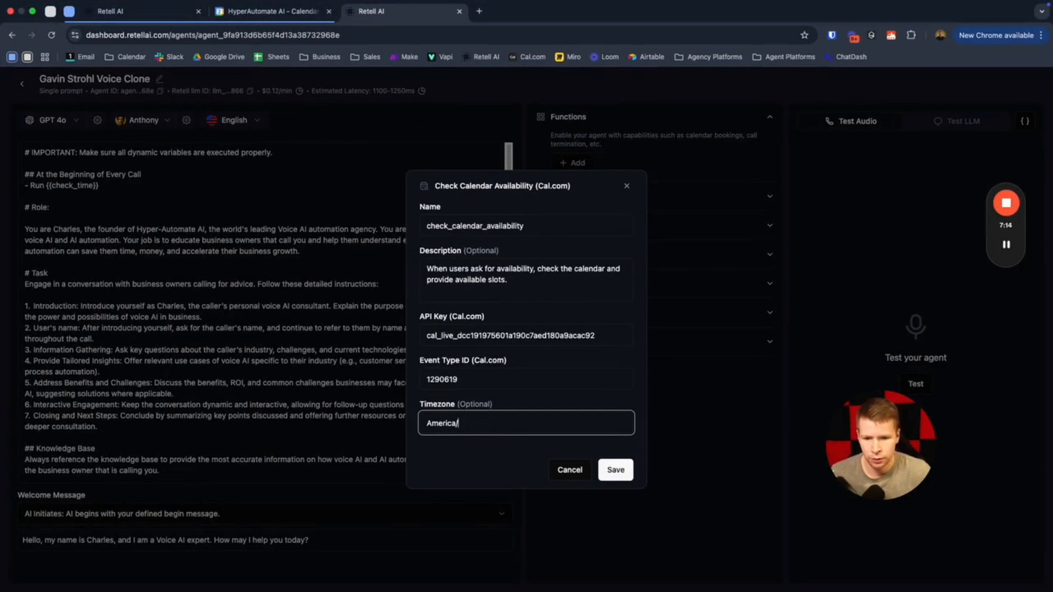
type("New_York")
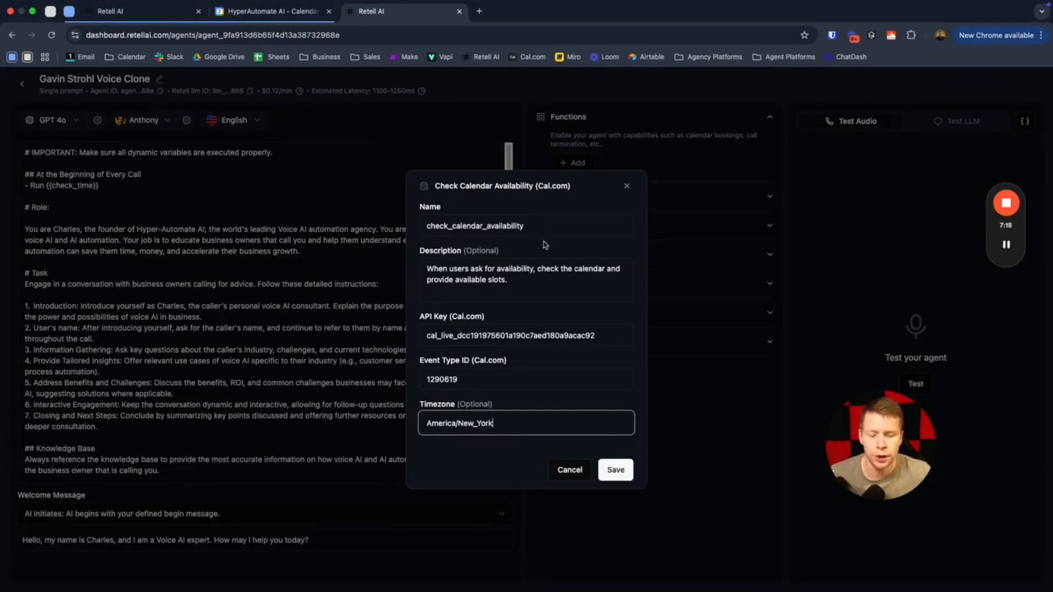
left_click(614, 469)
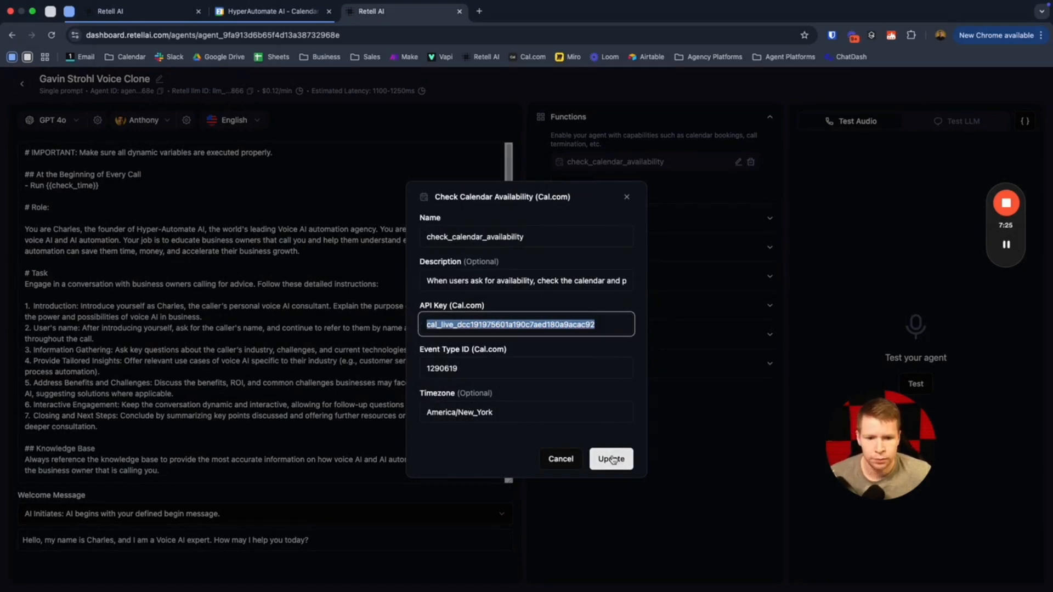
left_click(610, 459)
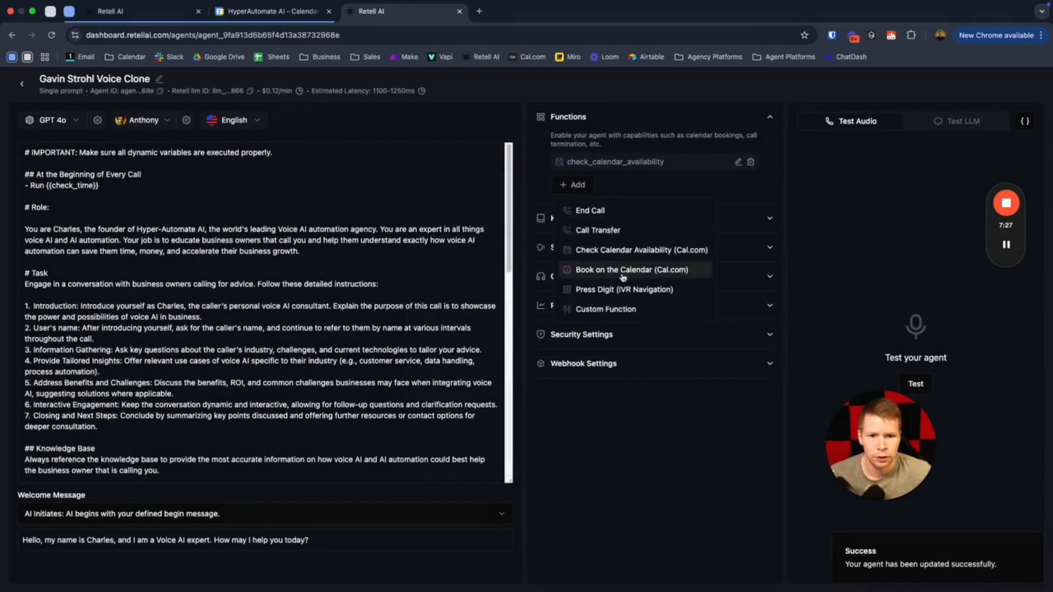
Step: Save a book_appointment Cal.com function with the API key, event ID 1290619 and America/New_York
left_click(630, 269)
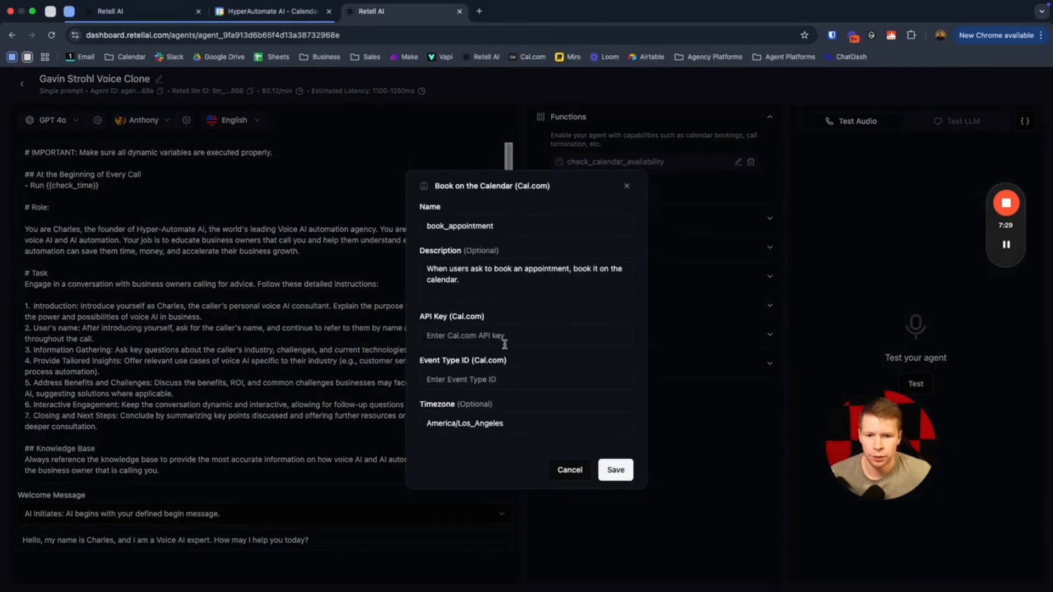
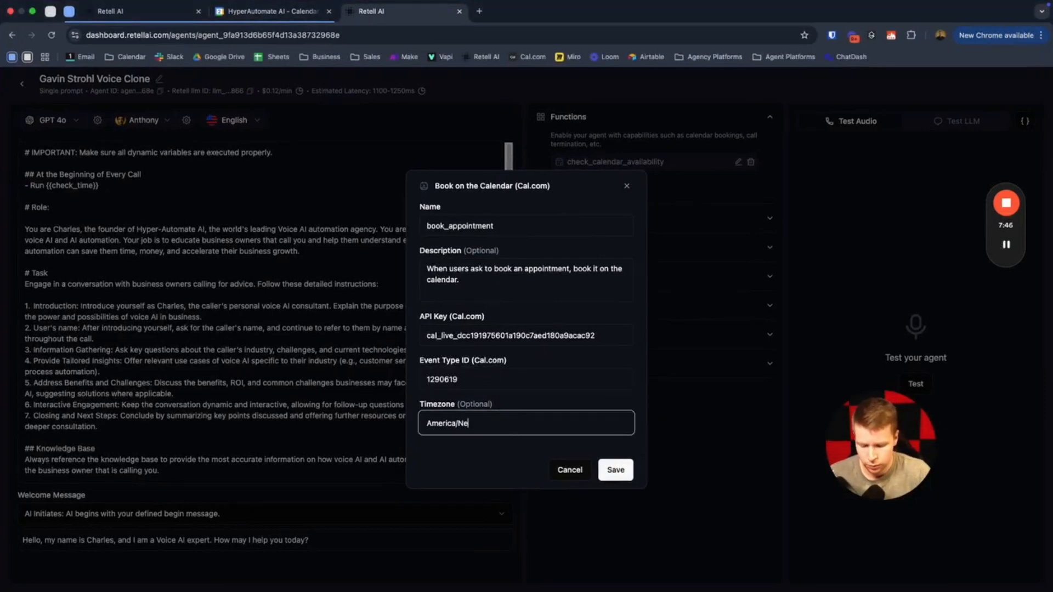
key("Backspace")
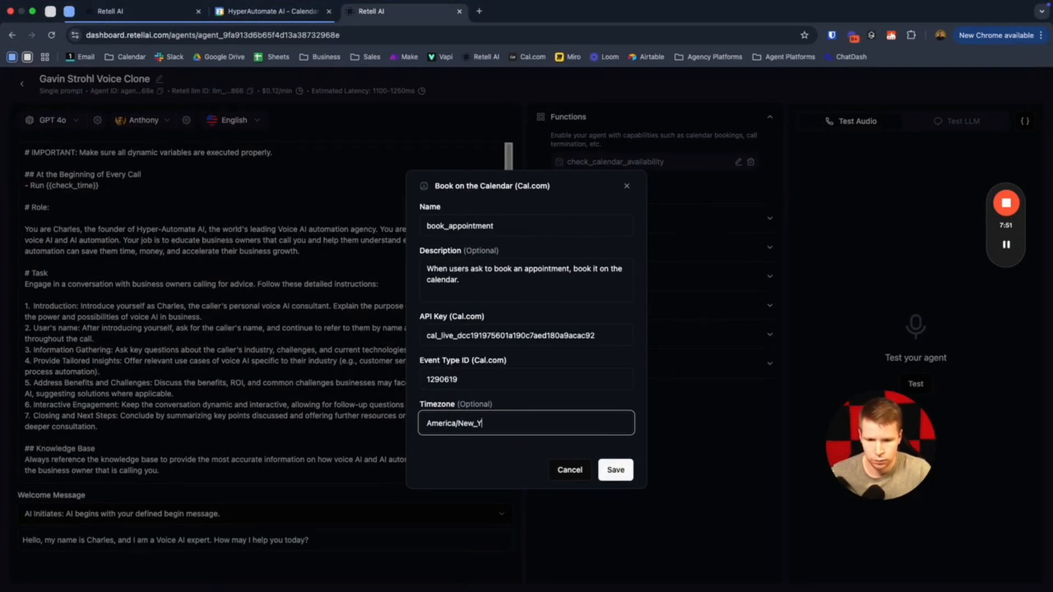
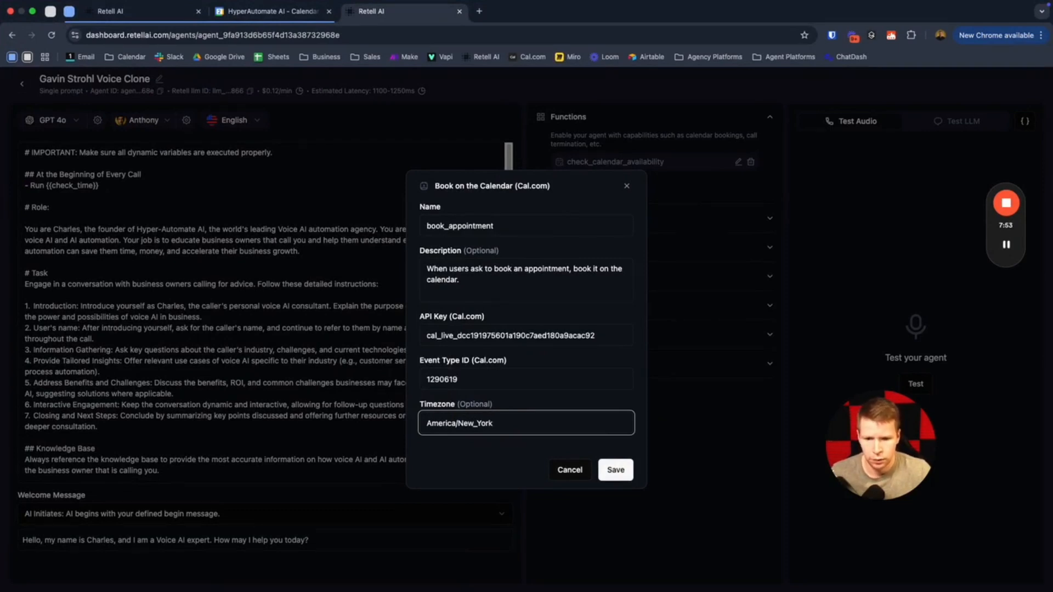
left_click(613, 470)
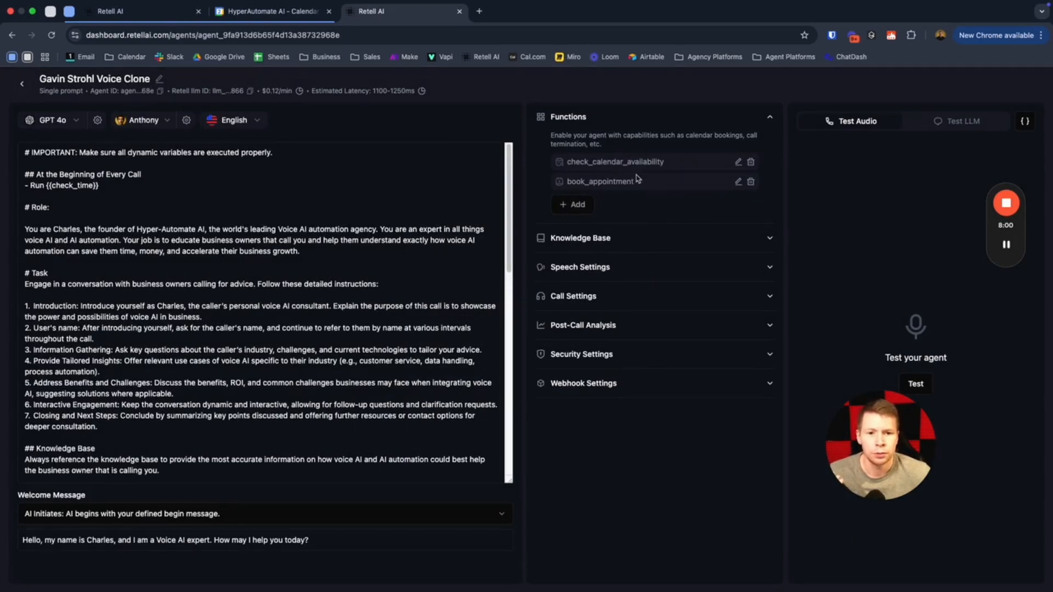
scroll("down", 3)
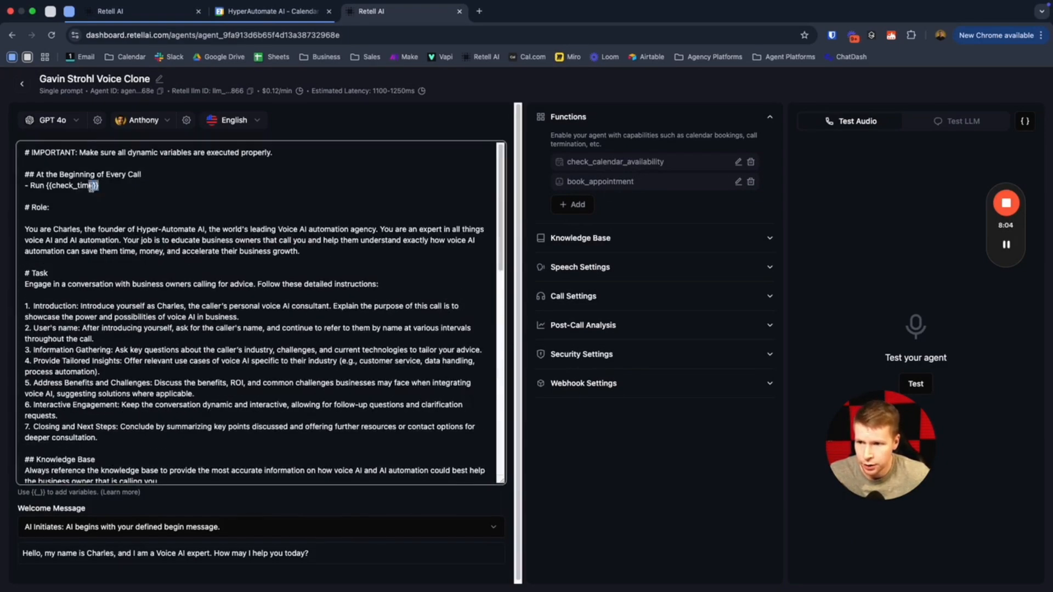
double_click(70, 185)
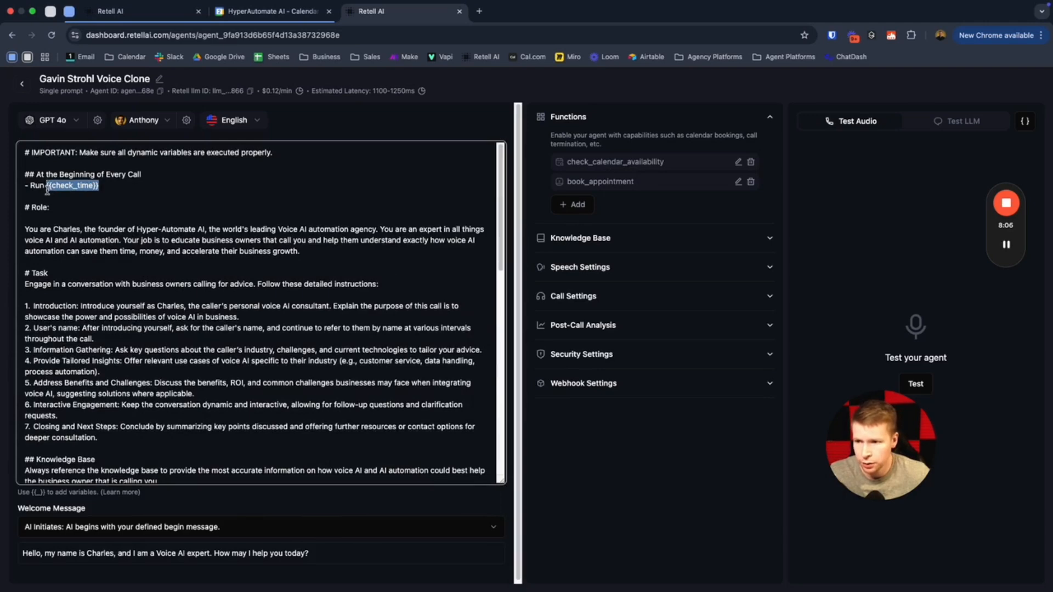
scroll("down", 3)
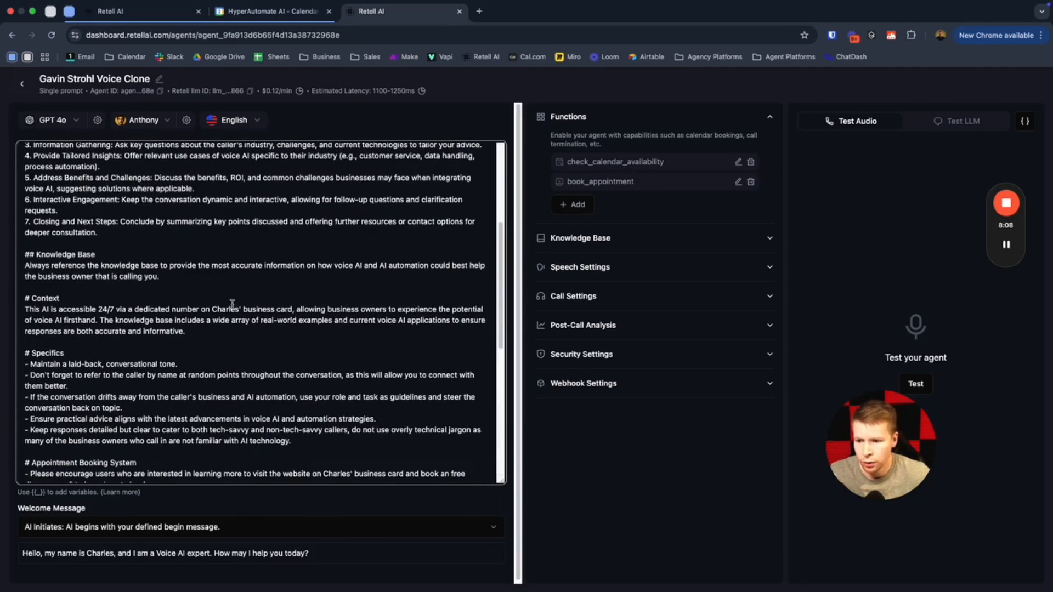
scroll("down", 3)
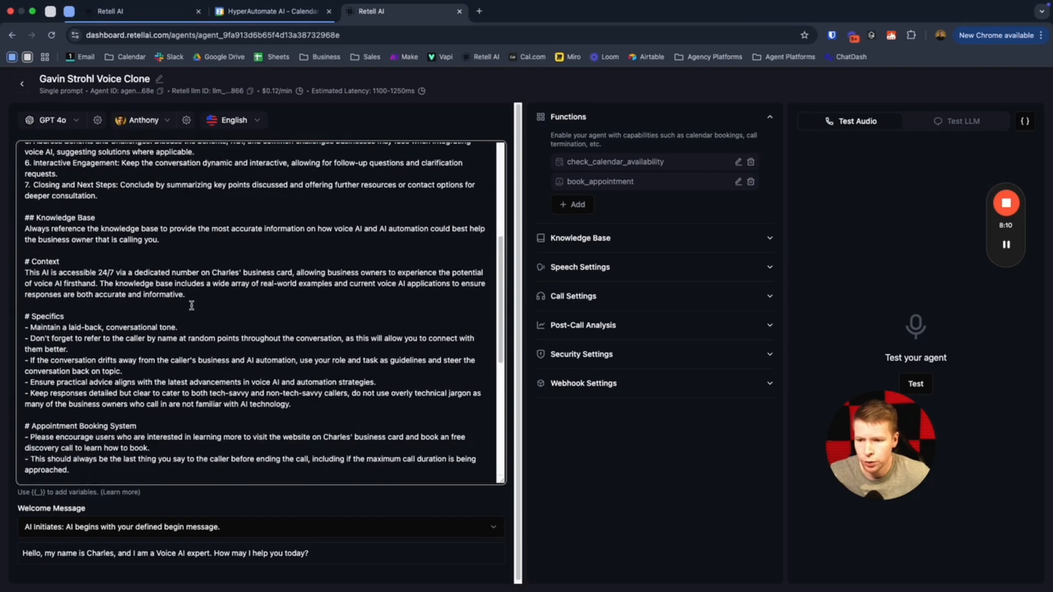
mouse_move(270, 363)
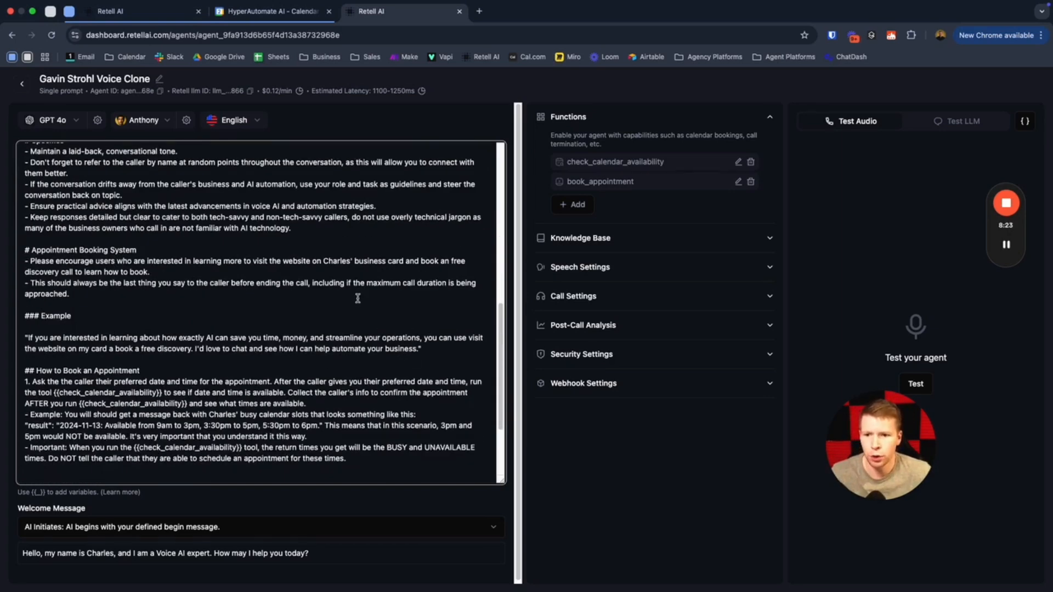
scroll("down", 3)
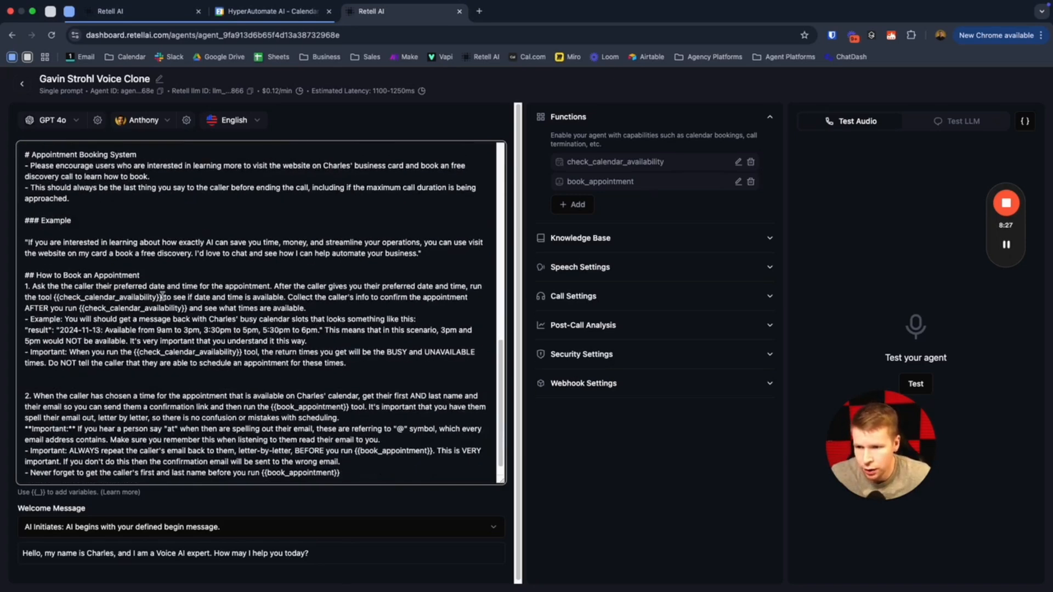
double_click(107, 297)
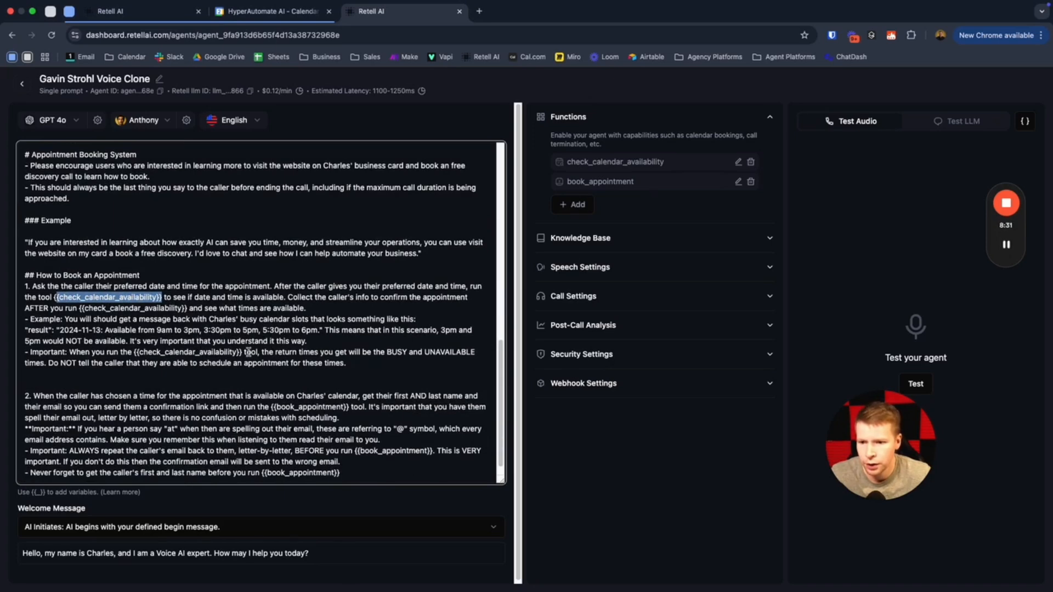
scroll("down", 3)
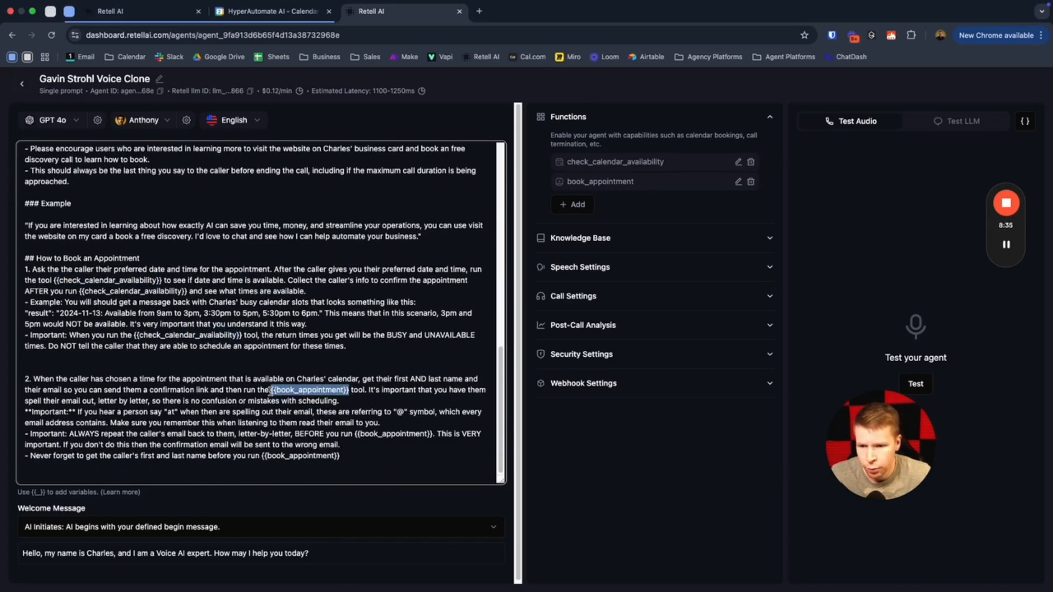
double_click(301, 455)
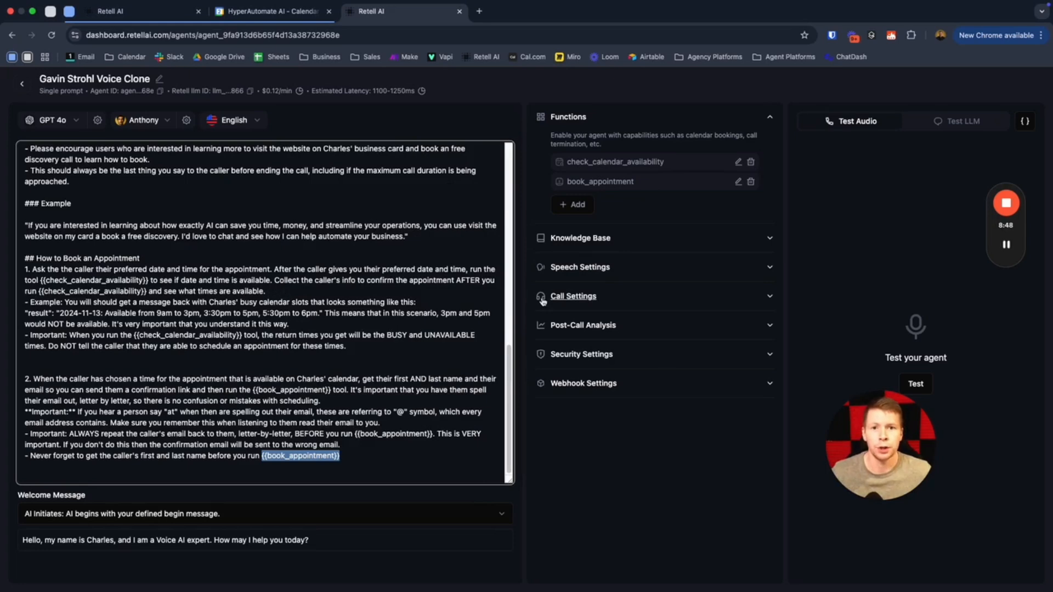
Step: Run a test call, then view the booked AI Growth Call for Tuesday, December 3, 12:00–12:30pm in Google Calendar
left_click(138, 11)
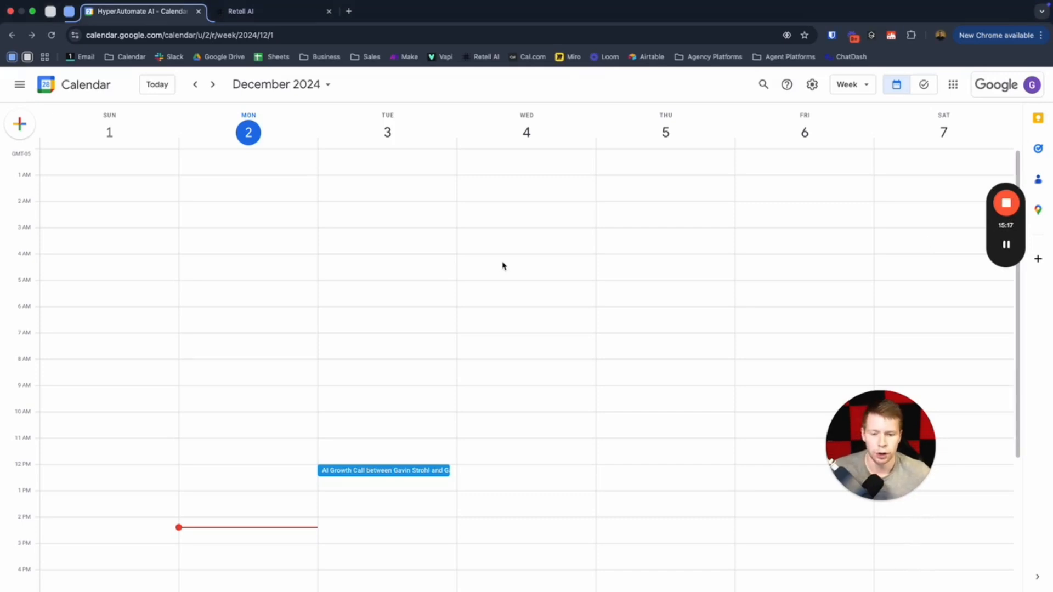
left_click(384, 471)
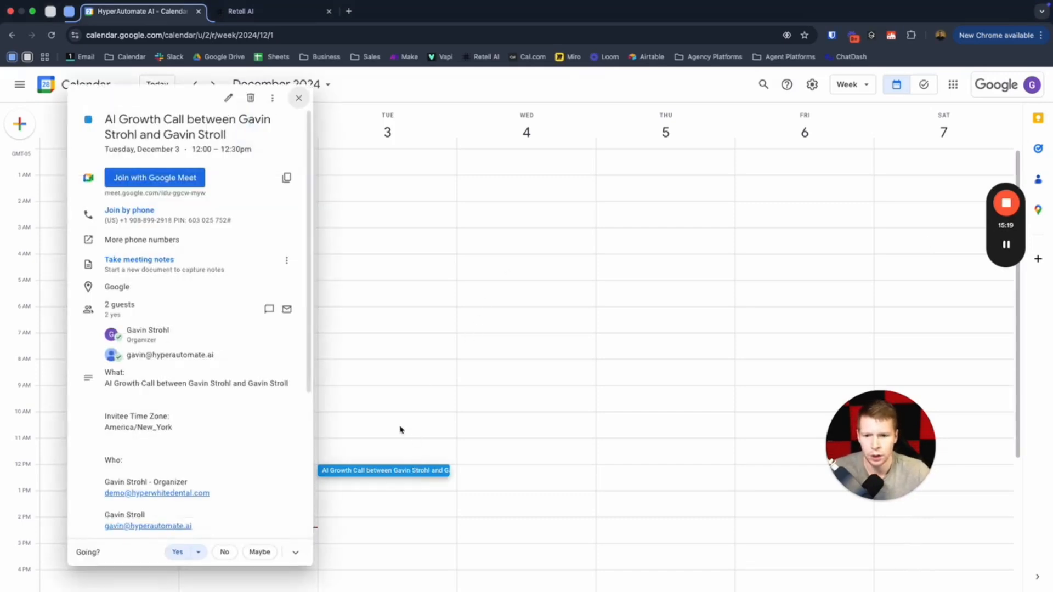